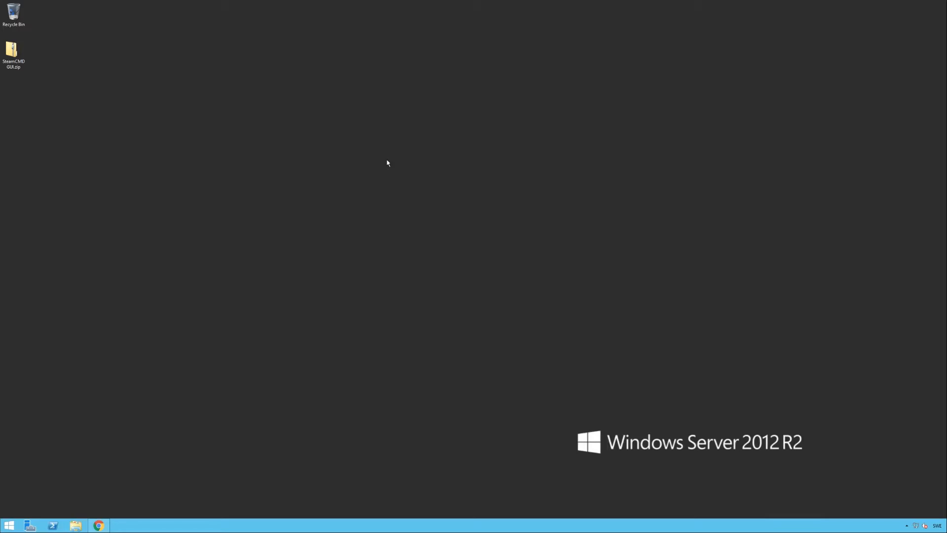
mouse_move(414, 102)
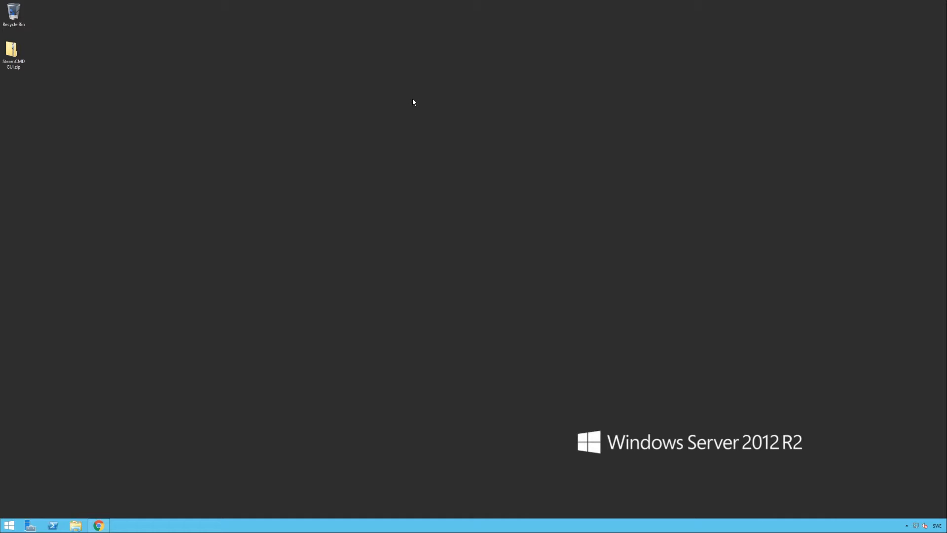
mouse_move(244, 107)
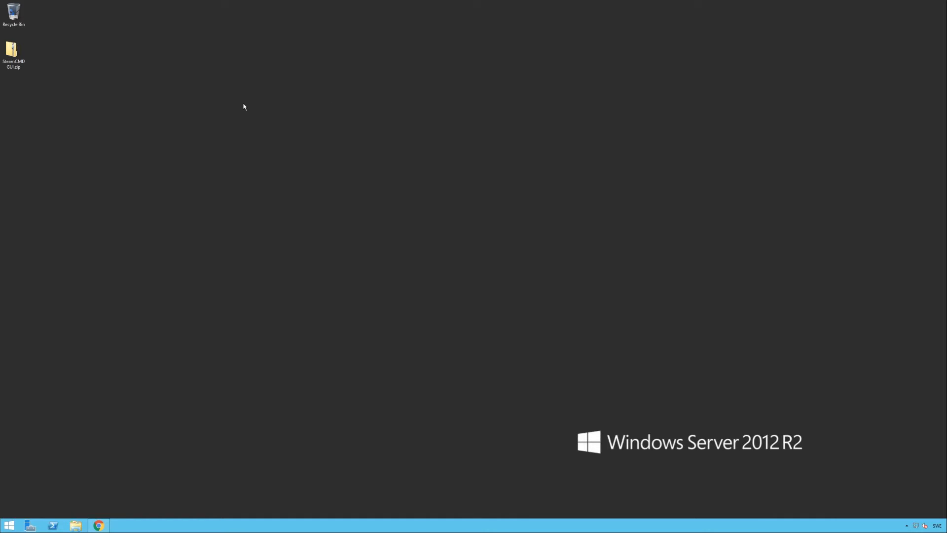
mouse_move(240, 111)
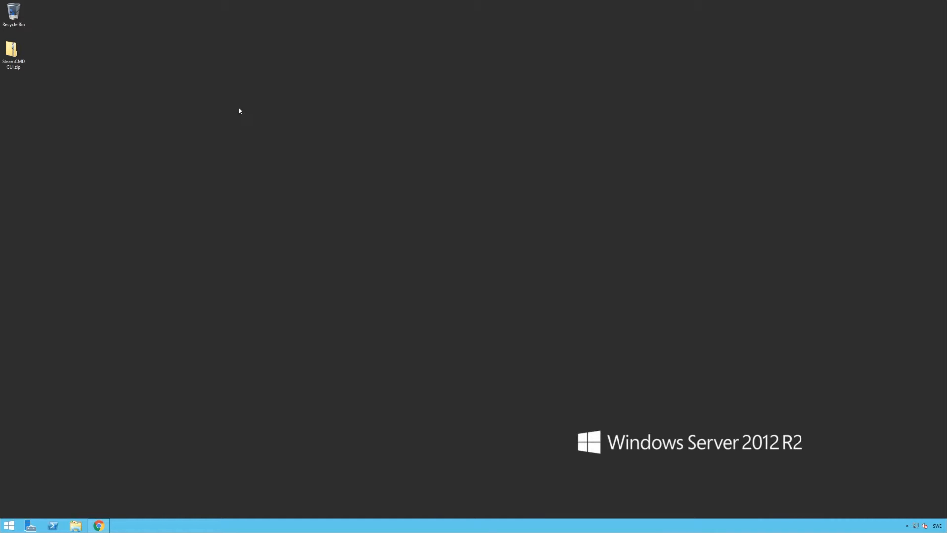
mouse_move(98, 65)
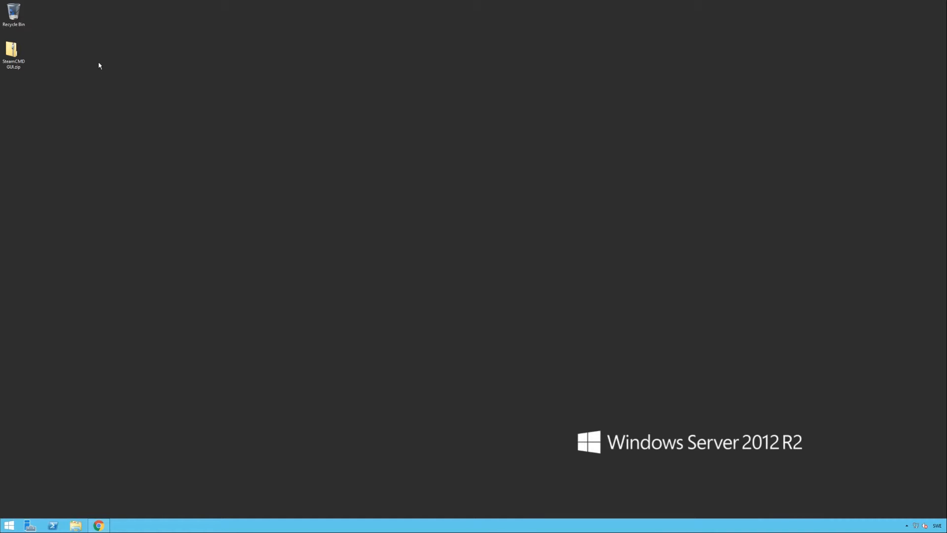
mouse_move(84, 60)
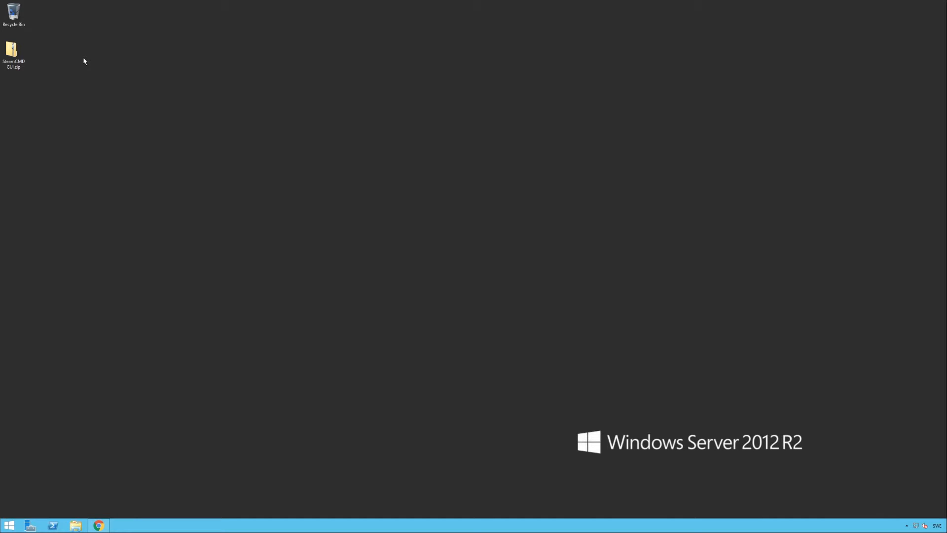
mouse_move(49, 59)
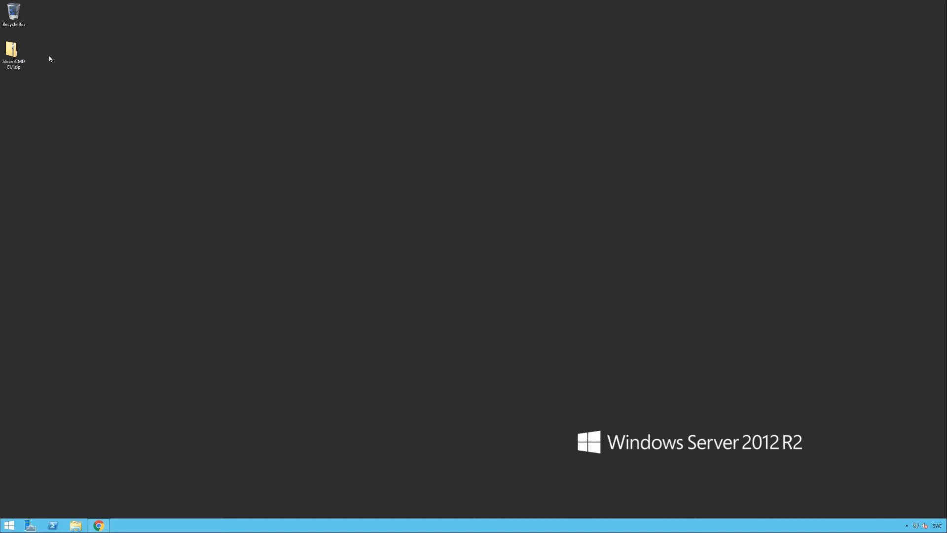
Step: Extract SteamCMD GUI.zip into its default SteamCMD GUI folder on the desktop
left_click(14, 54)
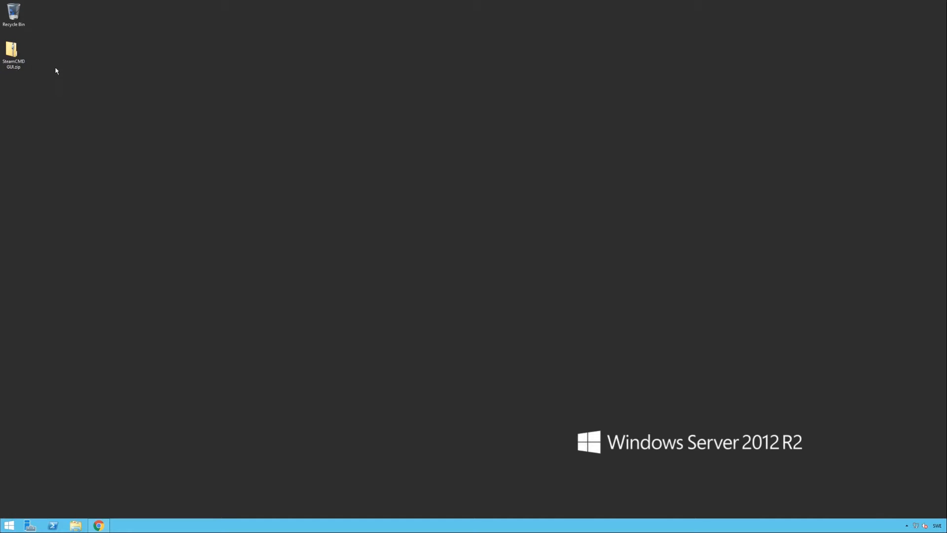
left_click(13, 51)
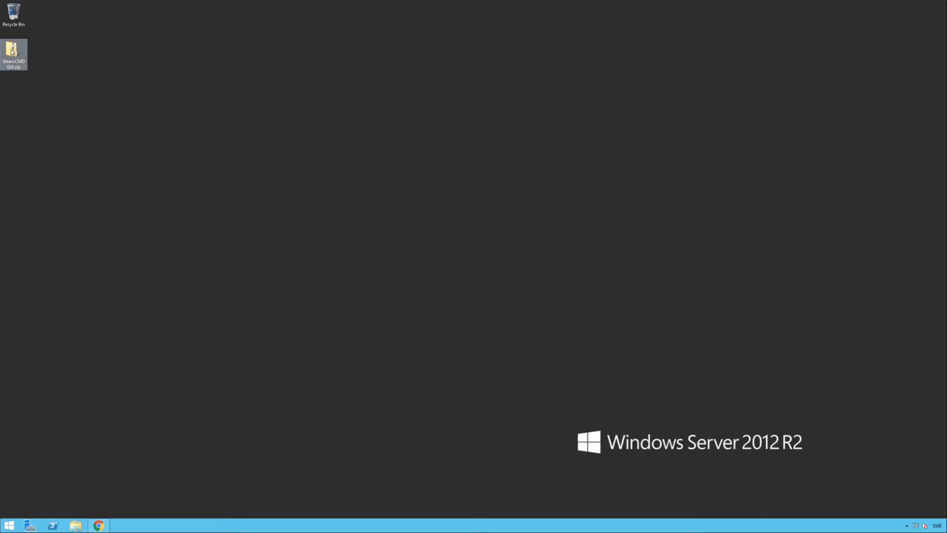
right_click(13, 55)
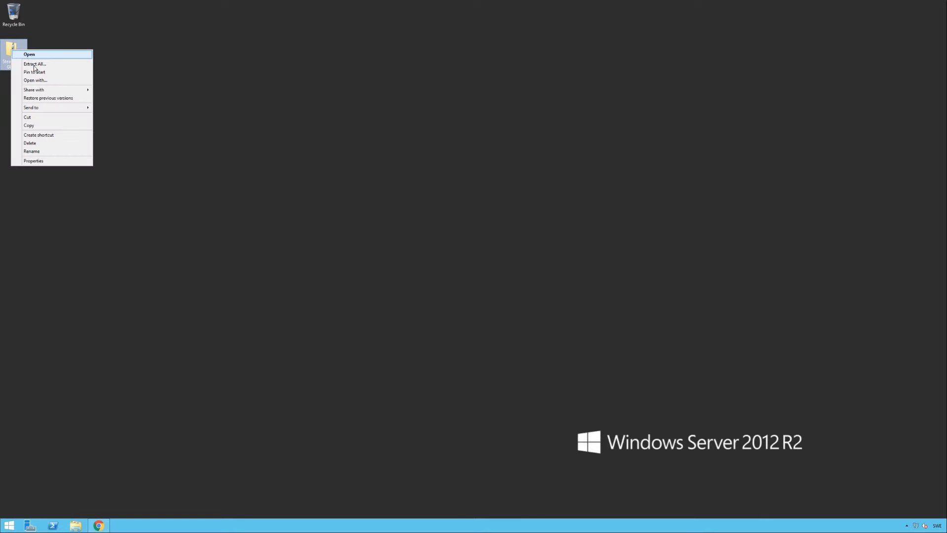
mouse_move(34, 64)
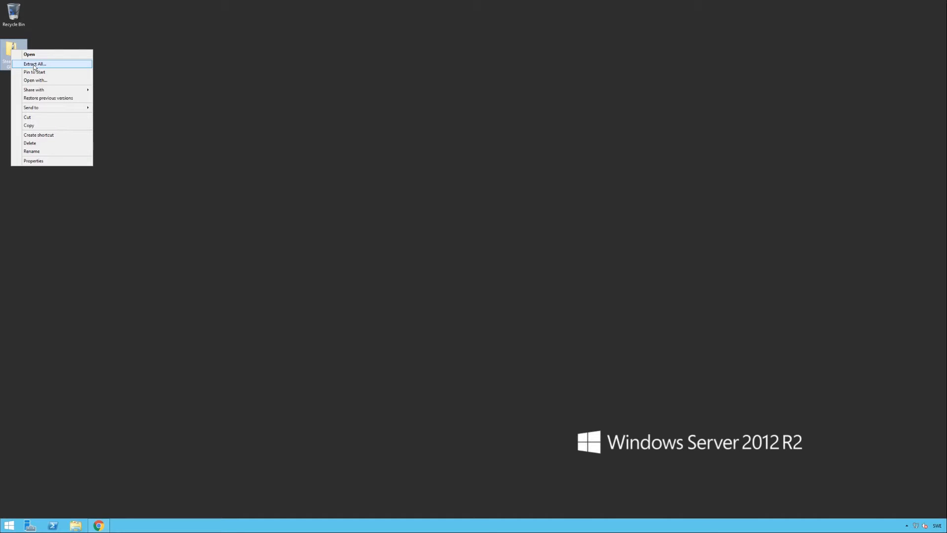
left_click(35, 64)
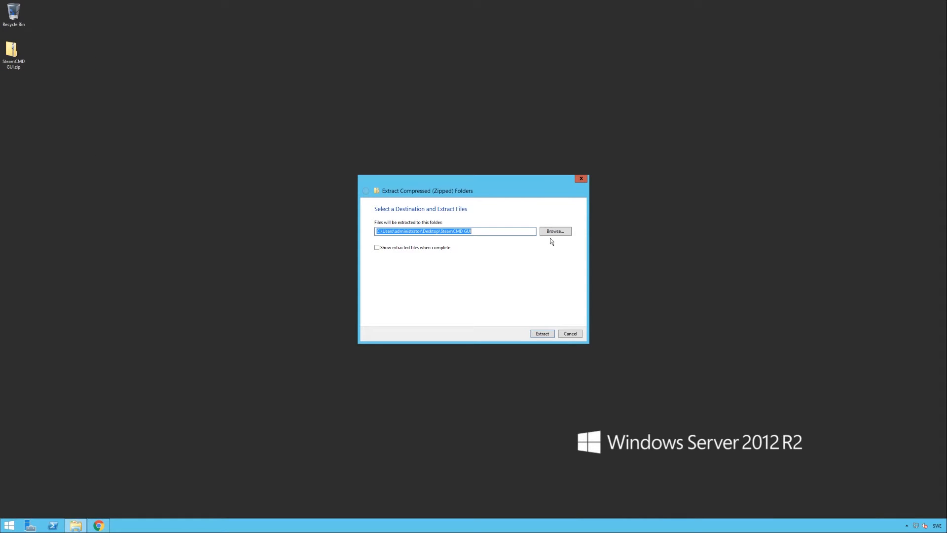
mouse_move(466, 278)
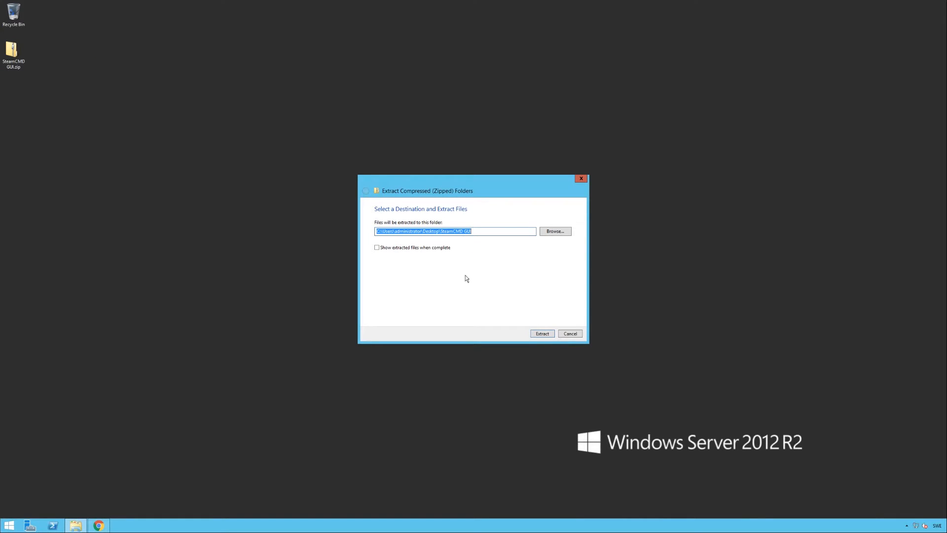
left_click(540, 333)
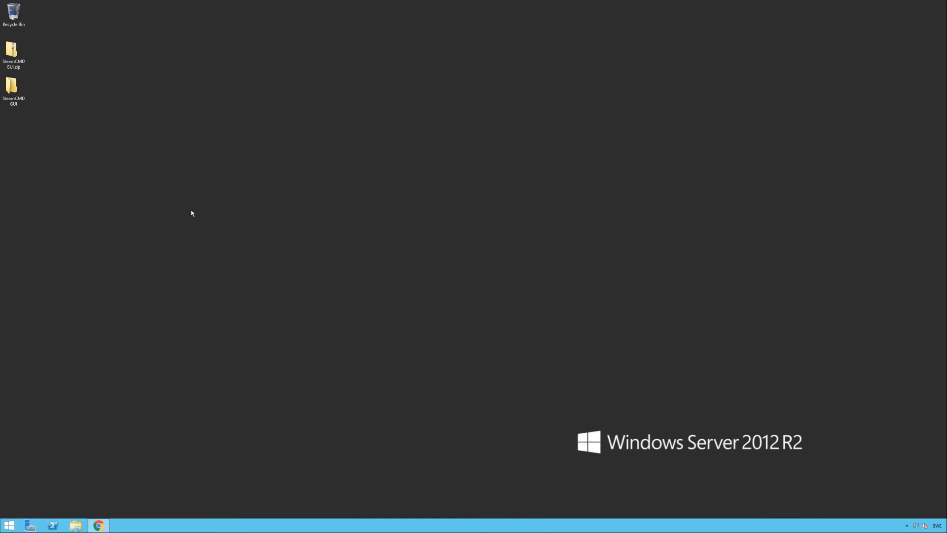
mouse_move(394, 194)
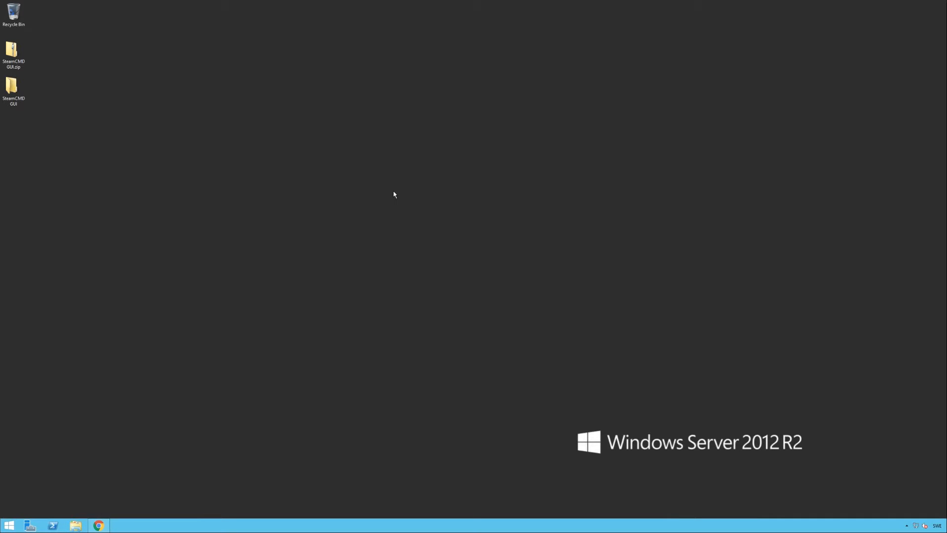
Step: Open the SteamCMD GUI desktop folder and launch SteamCMD GUI.exe
double_click(13, 85)
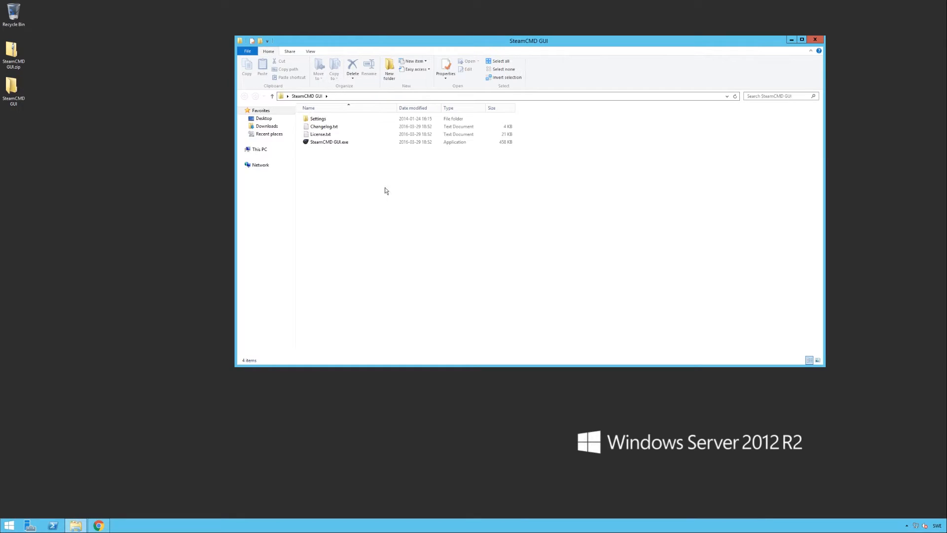
double_click(328, 142)
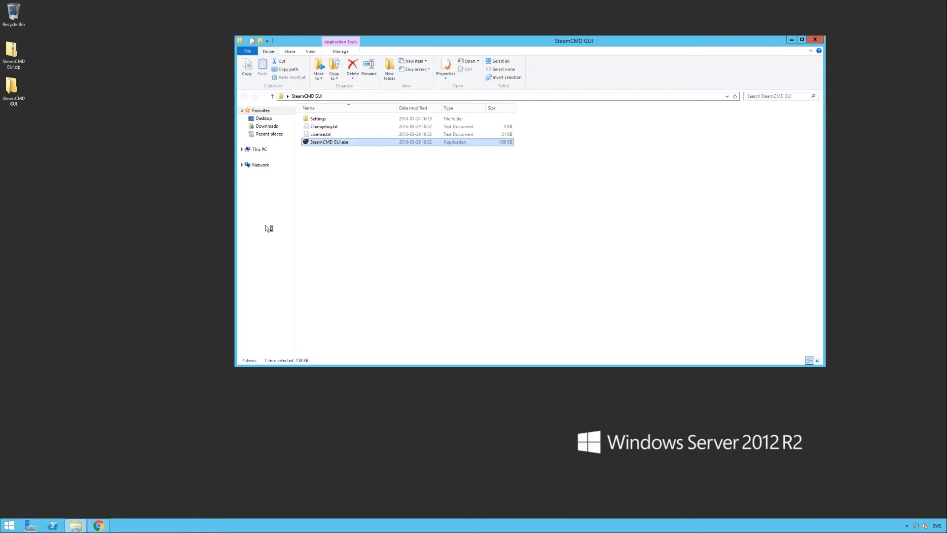
double_click(328, 142)
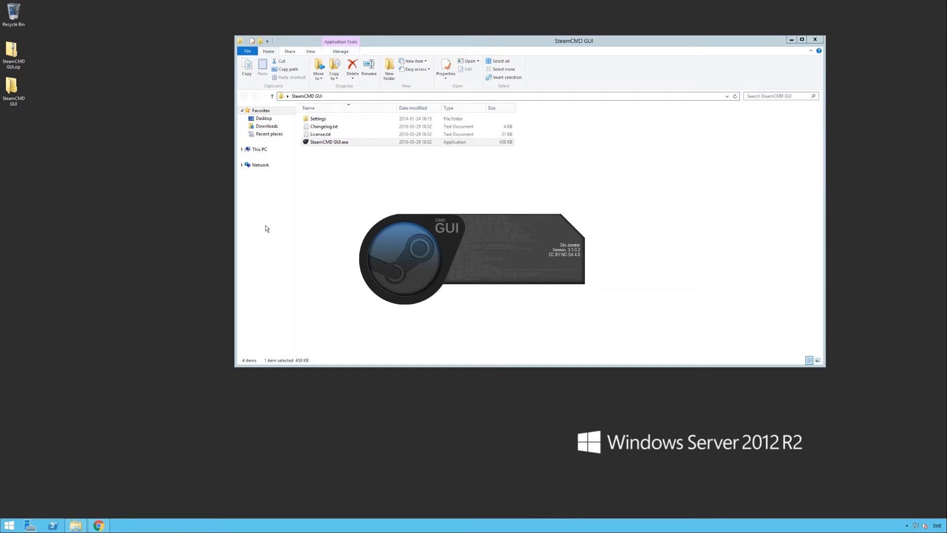
double_click(328, 142)
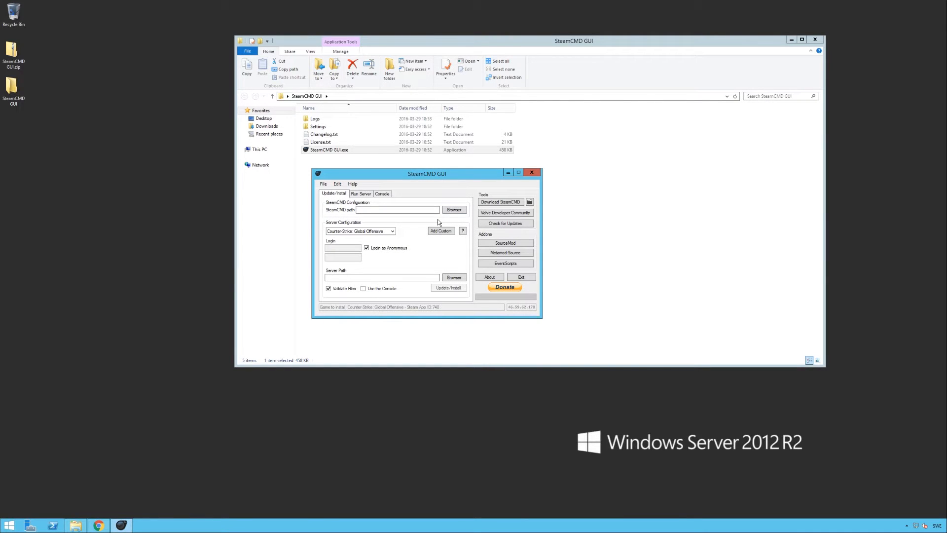
mouse_move(504, 201)
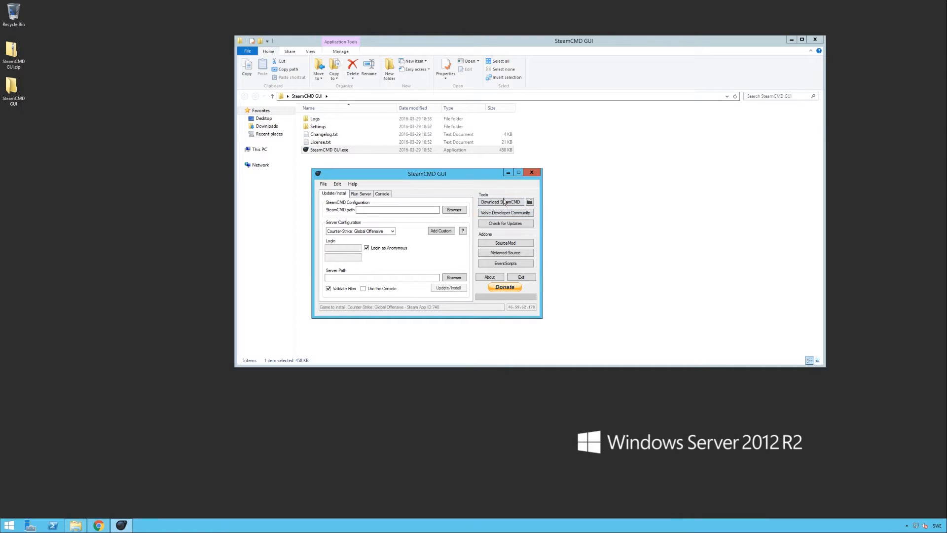
mouse_move(500, 202)
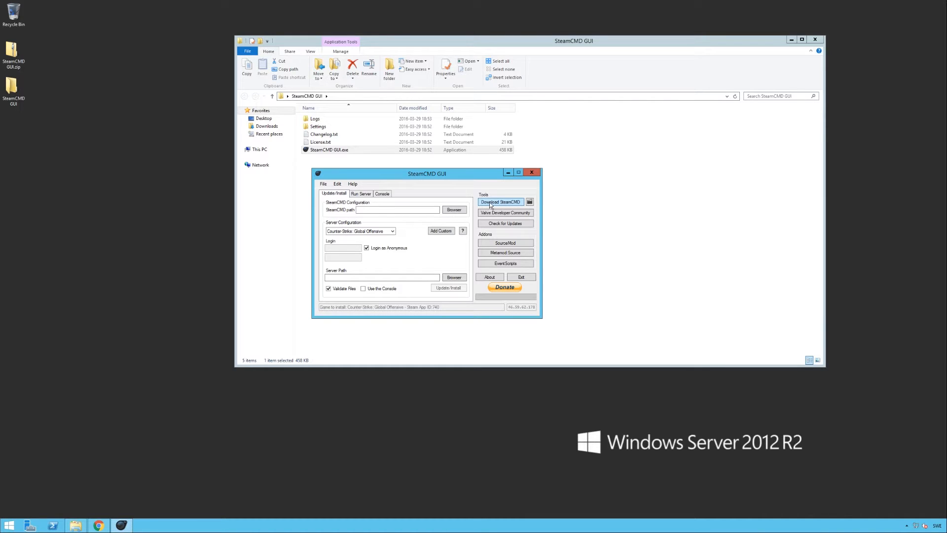
Step: Download SteamCMD and set the SteamCMD path to SteamCMD GUI's steamcmd folder
left_click(499, 201)
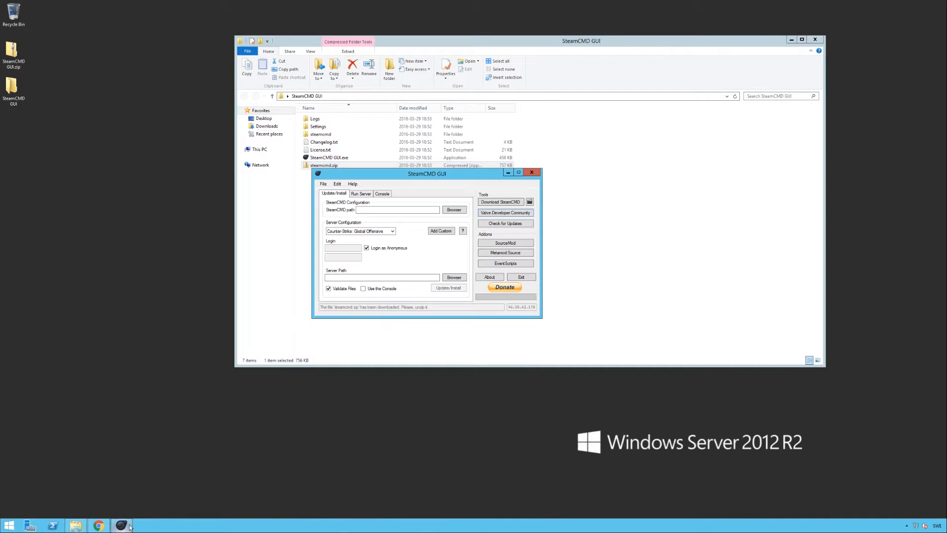
left_click(454, 210)
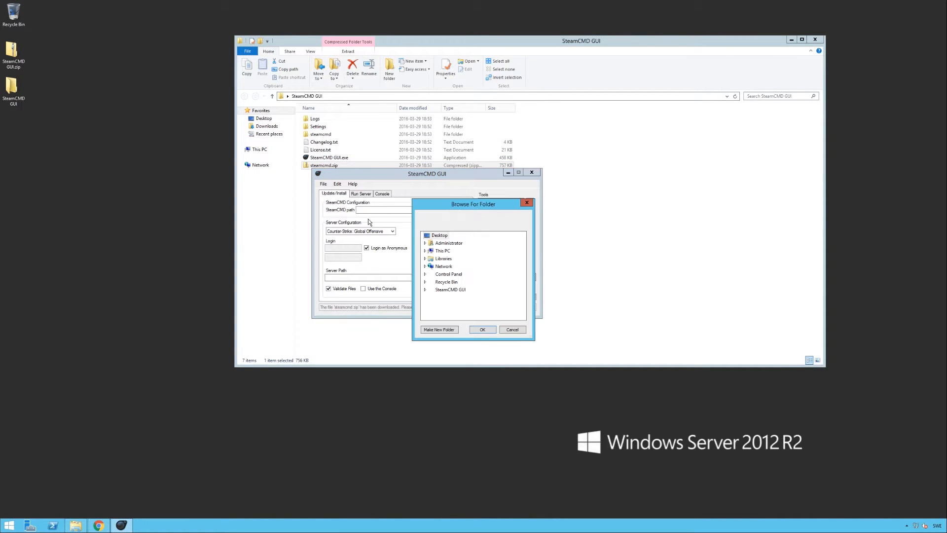
left_click(425, 289)
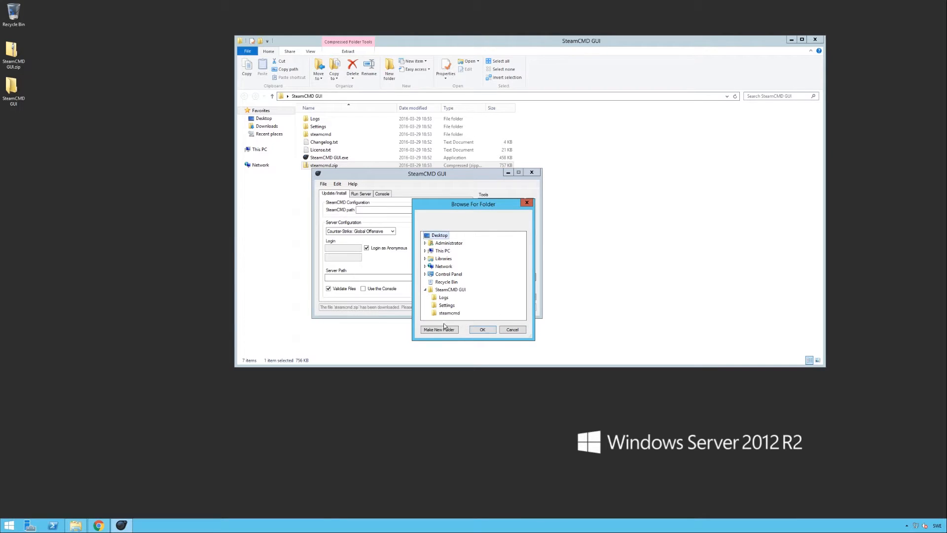
left_click(482, 329)
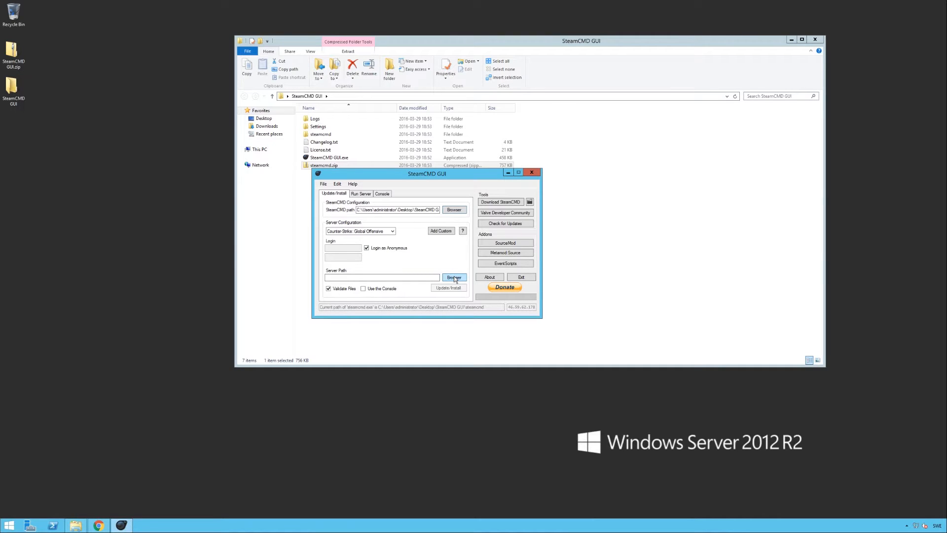
Step: Browse to the csgo folder under SteamCMD GUI and set it as the server path
left_click(453, 278)
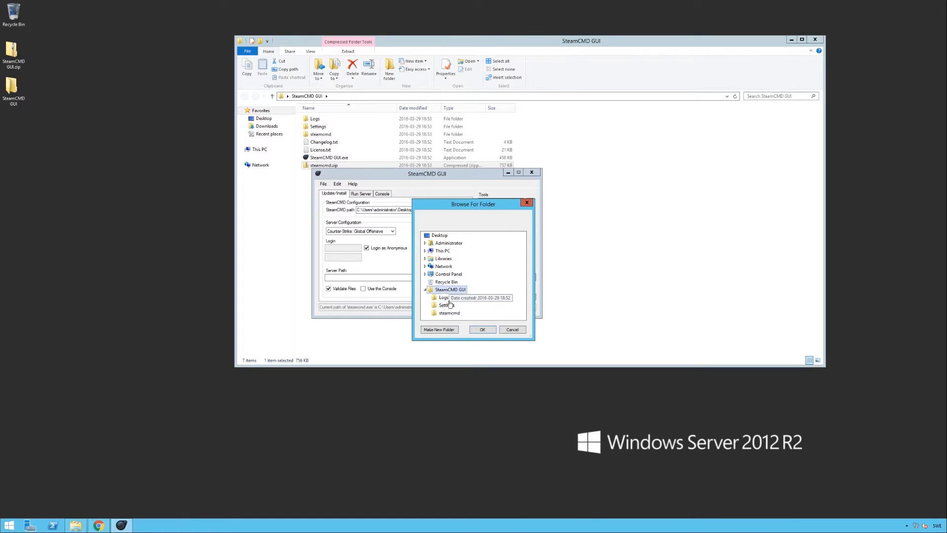
left_click(439, 329)
type("csgo")
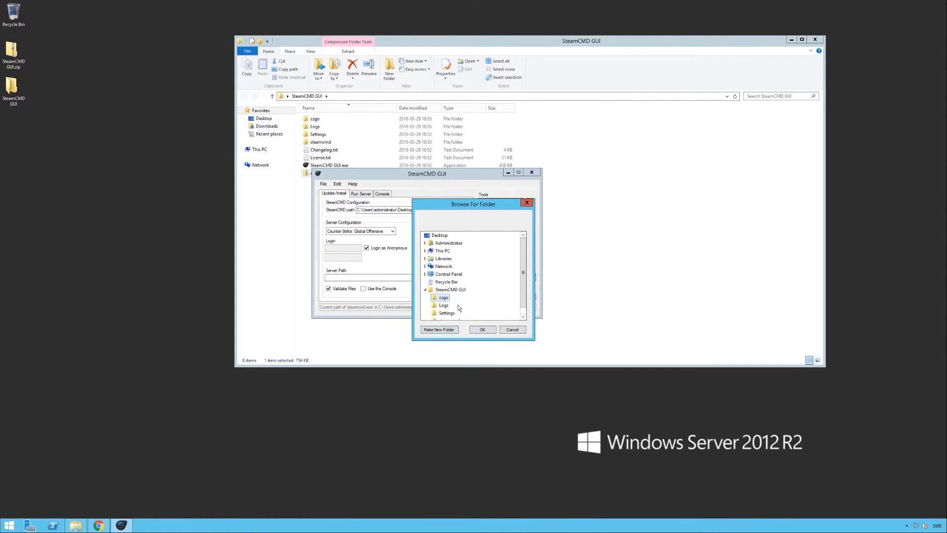
left_click(482, 329)
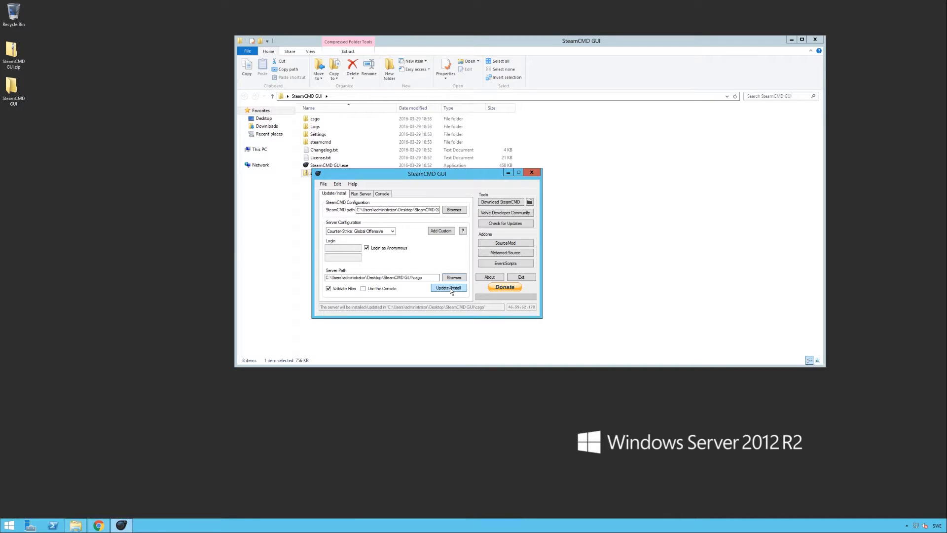
Step: Run Update/Install to download the CS:GO server files, then switch to the browser
left_click(449, 287)
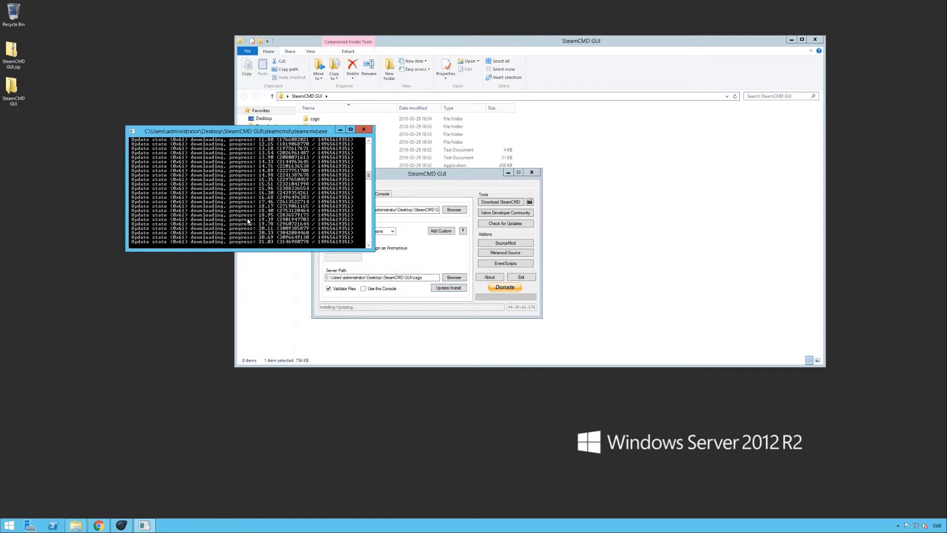
mouse_move(196, 428)
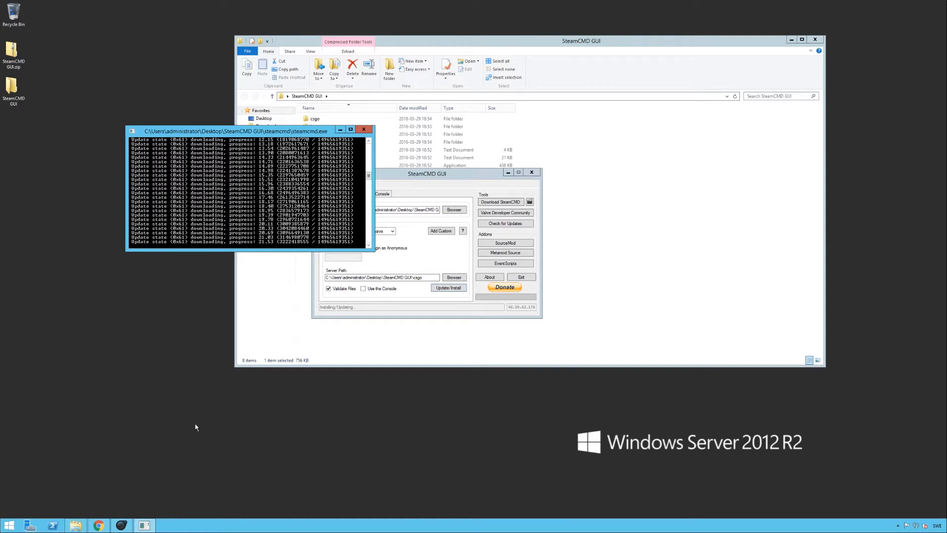
left_click(98, 524)
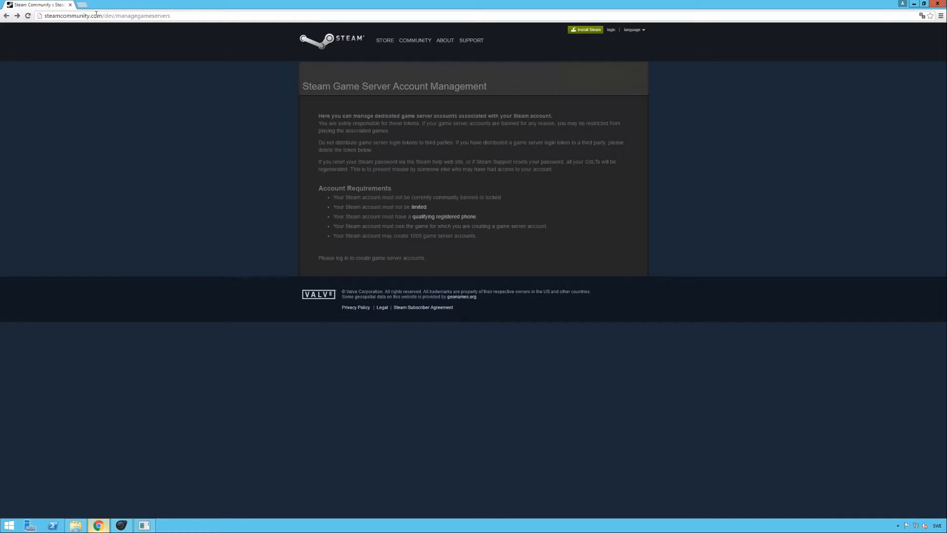
mouse_move(407, 133)
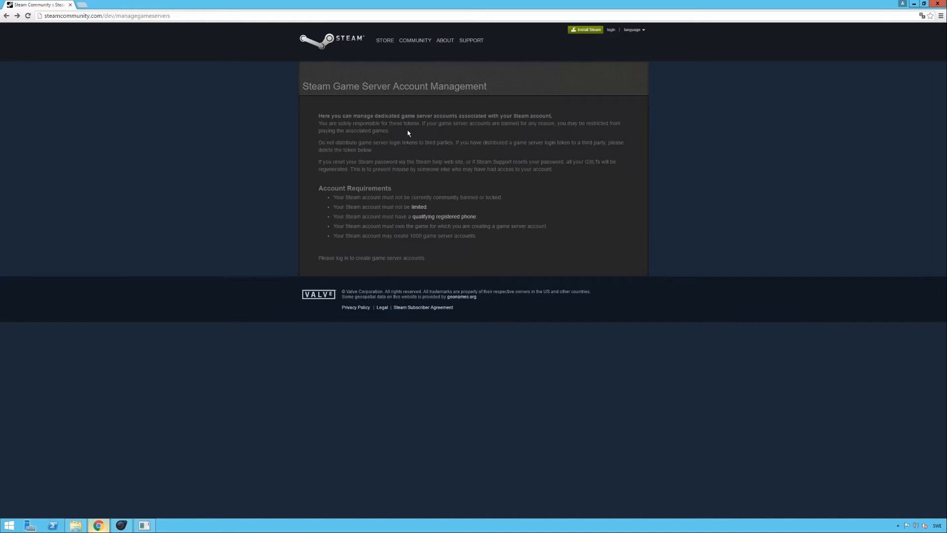
mouse_move(477, 210)
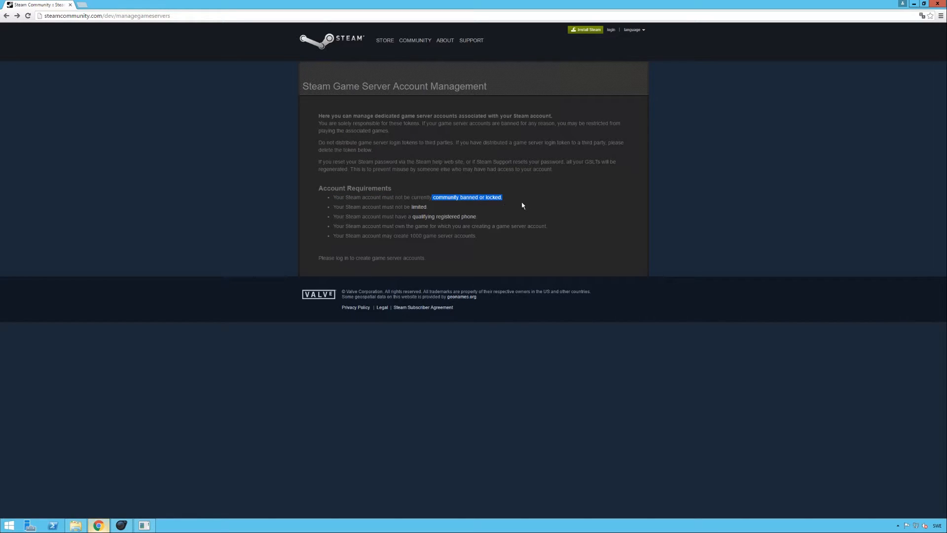
mouse_move(450, 209)
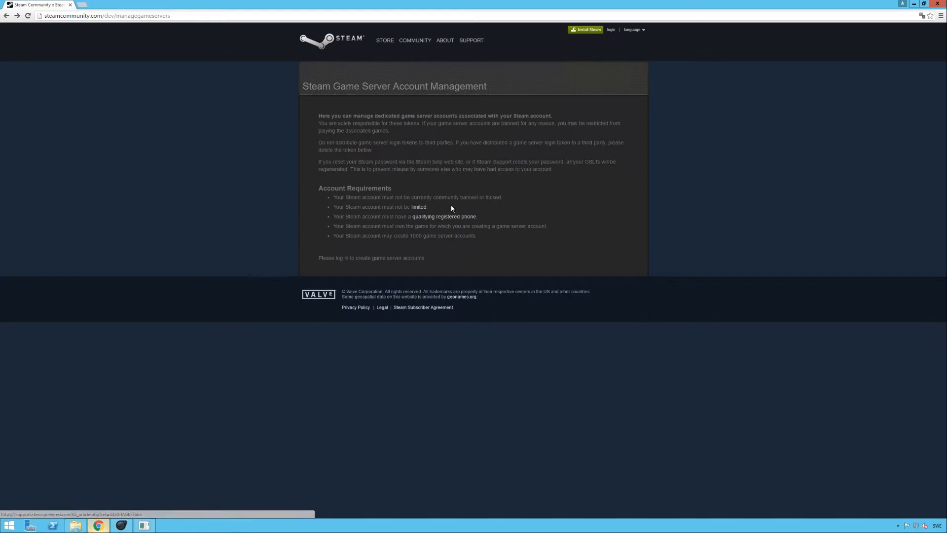
mouse_move(450, 228)
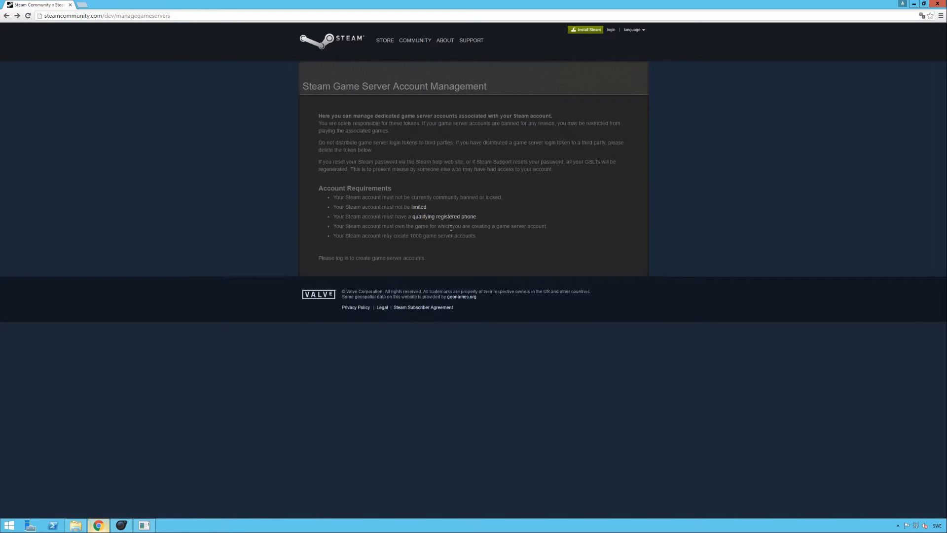
mouse_move(444, 232)
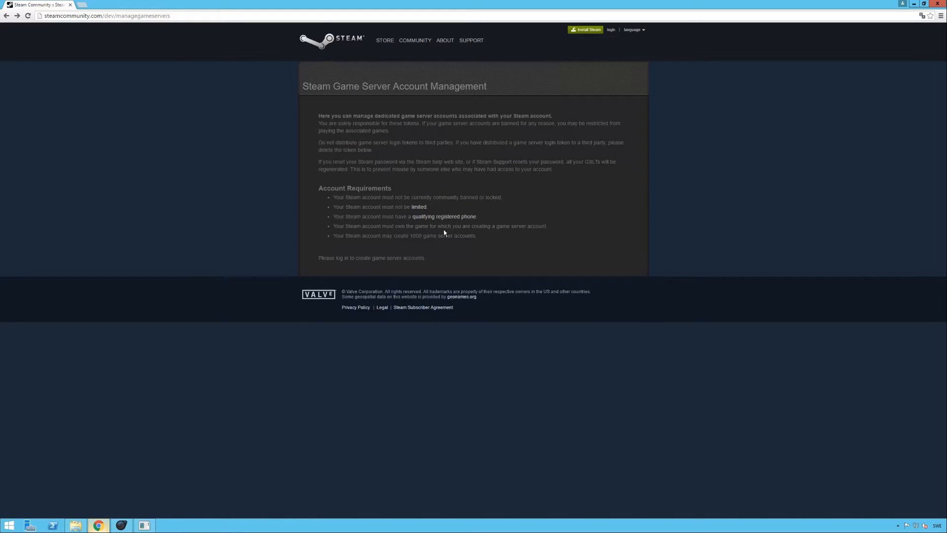
mouse_move(387, 233)
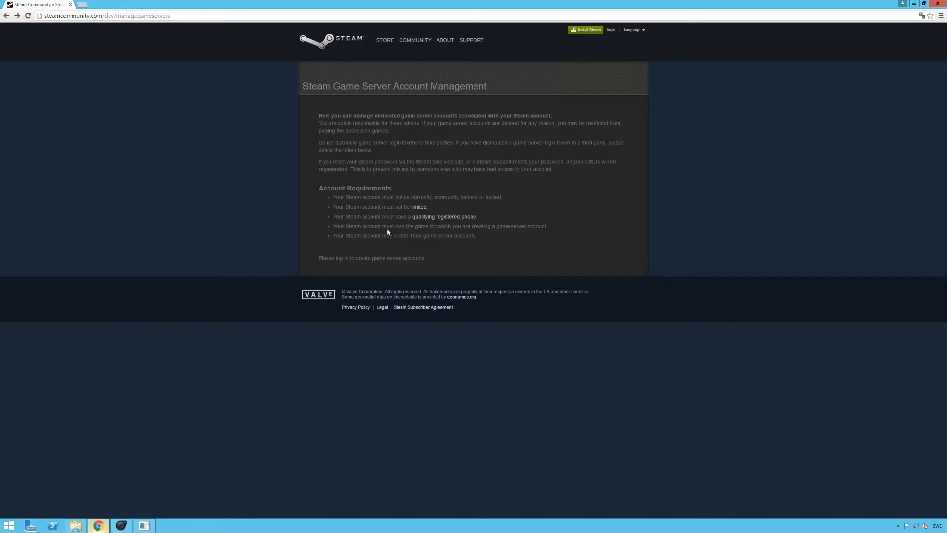
mouse_move(366, 245)
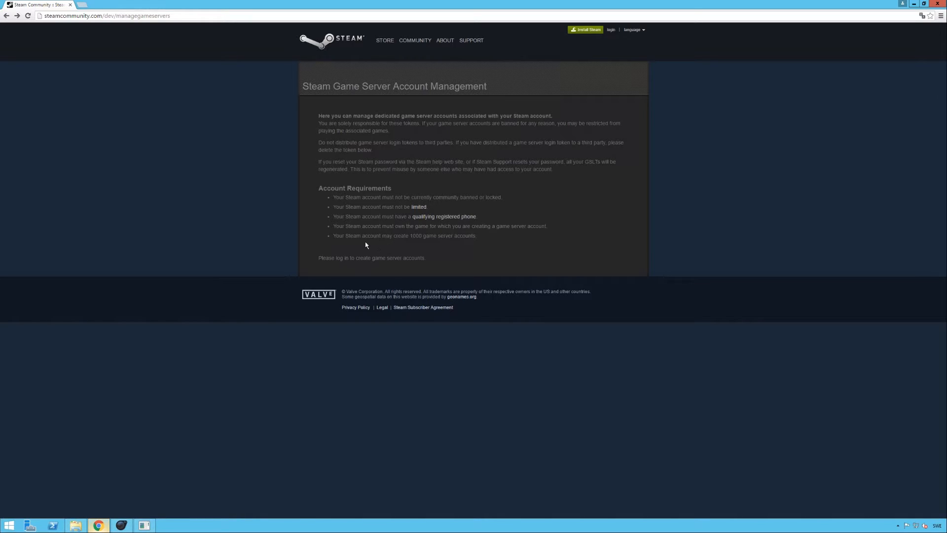
mouse_move(348, 244)
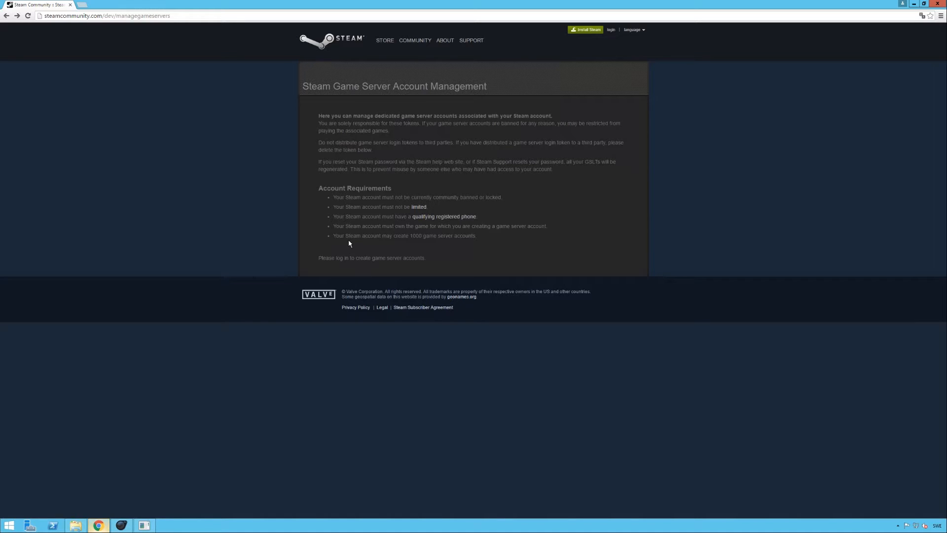
mouse_move(625, 40)
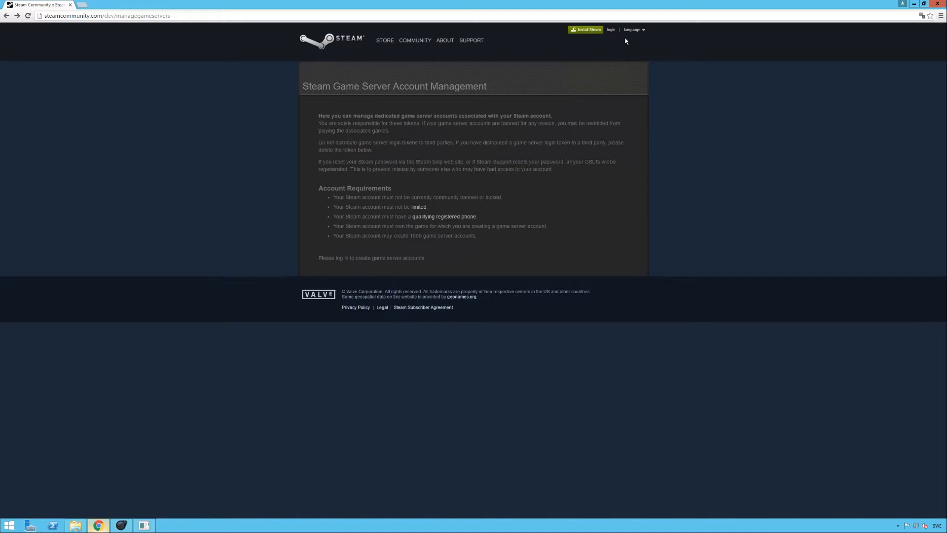
Step: Log in to Steam Community with the Steam account credentials
left_click(611, 29)
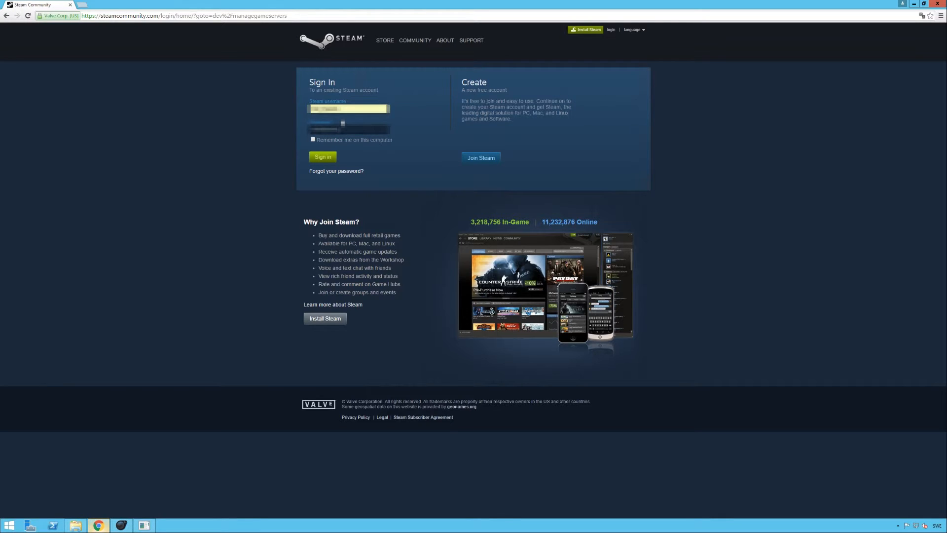
left_click(322, 156)
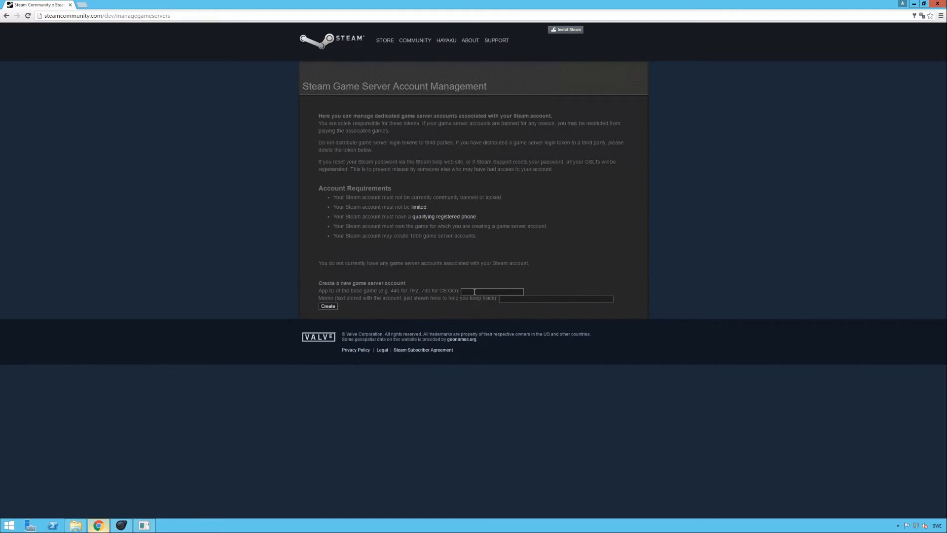
mouse_move(326, 290)
type("730")
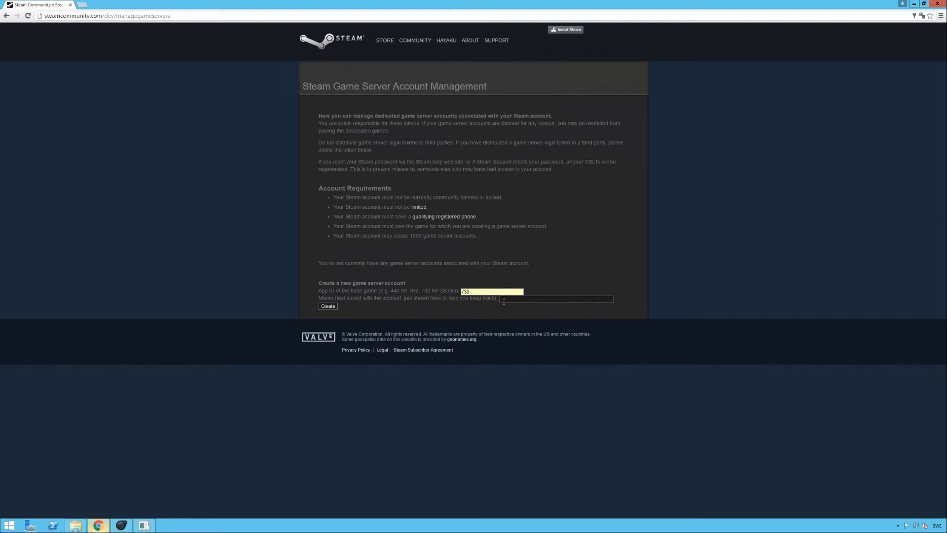
Step: Enter the memo 'Server TechNut CSGO' for the app 730 game server account
left_click(556, 299)
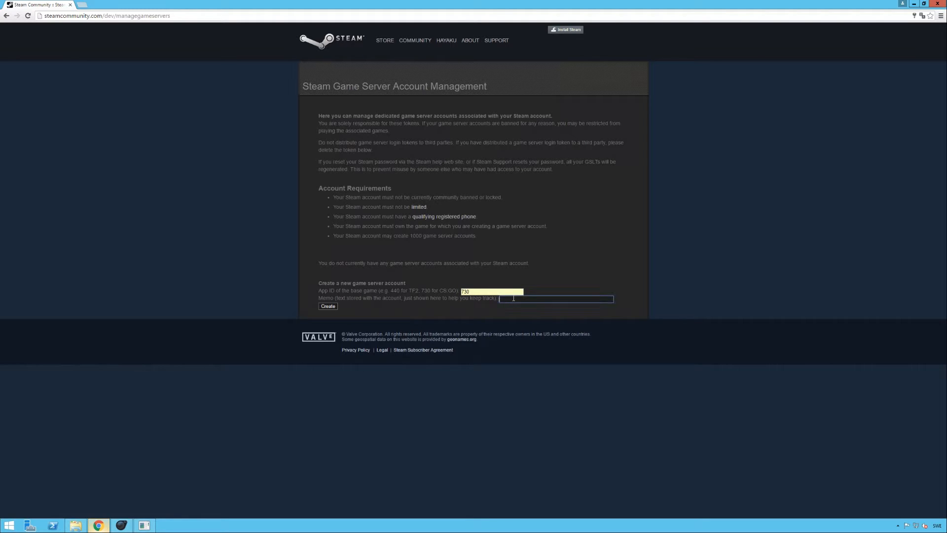
type("Server TechN")
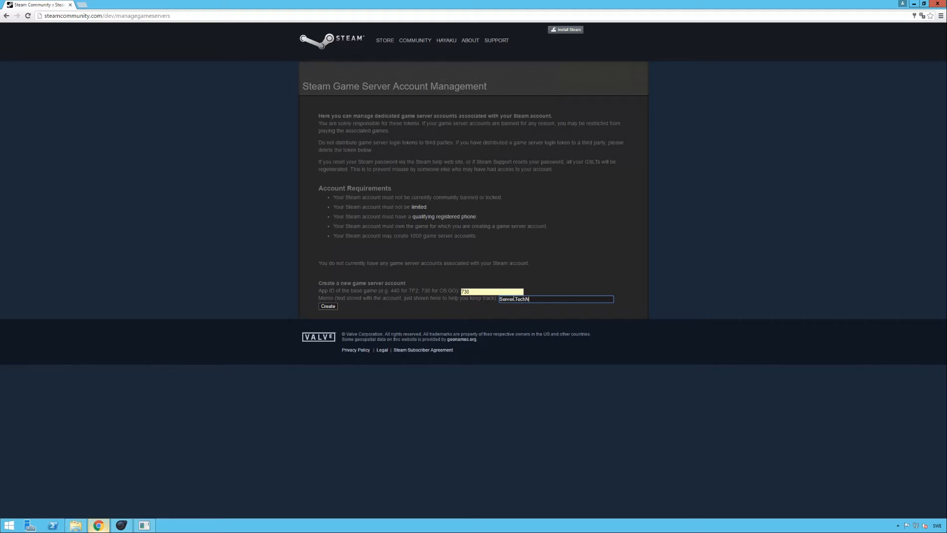
type("ut CSGO")
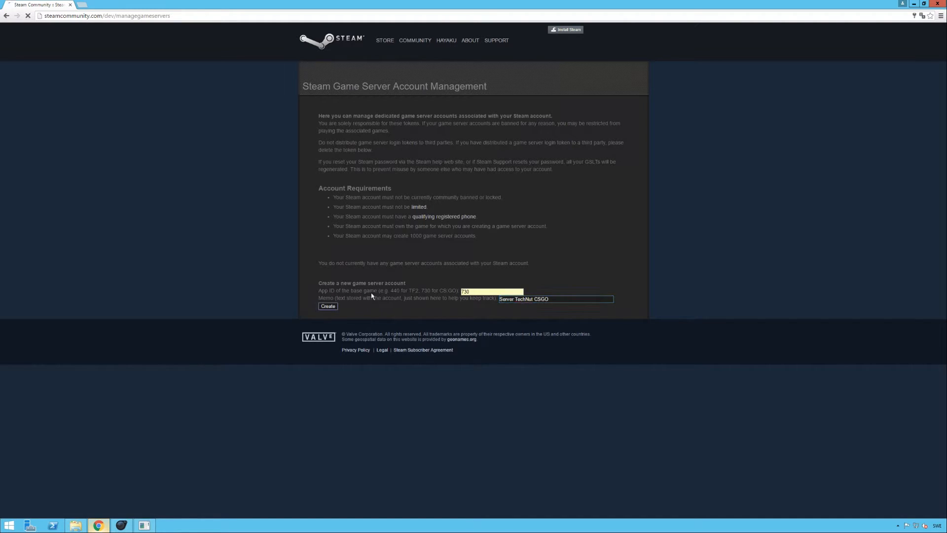
Step: Create the account, copy its login token into Notepad, and prefix it with +sv_setsteamaccount
left_click(328, 307)
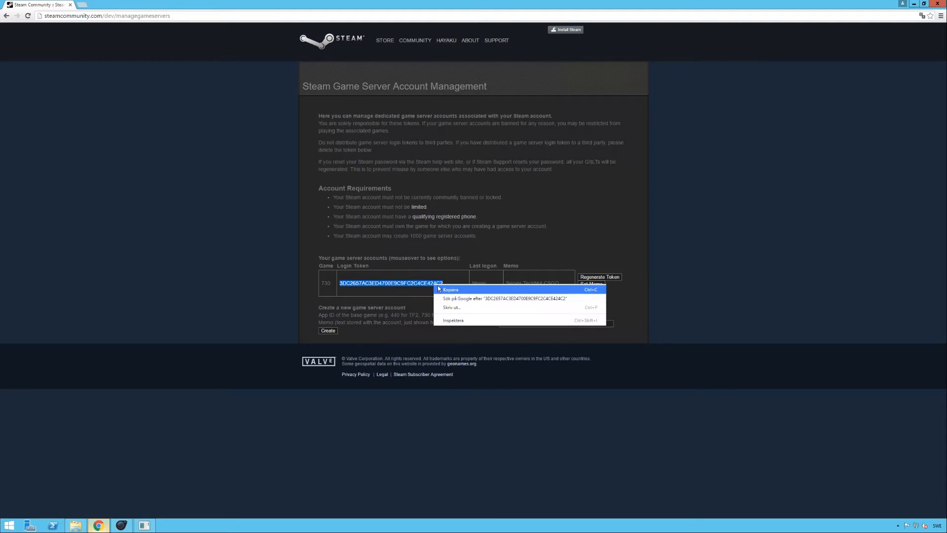
left_click(456, 294)
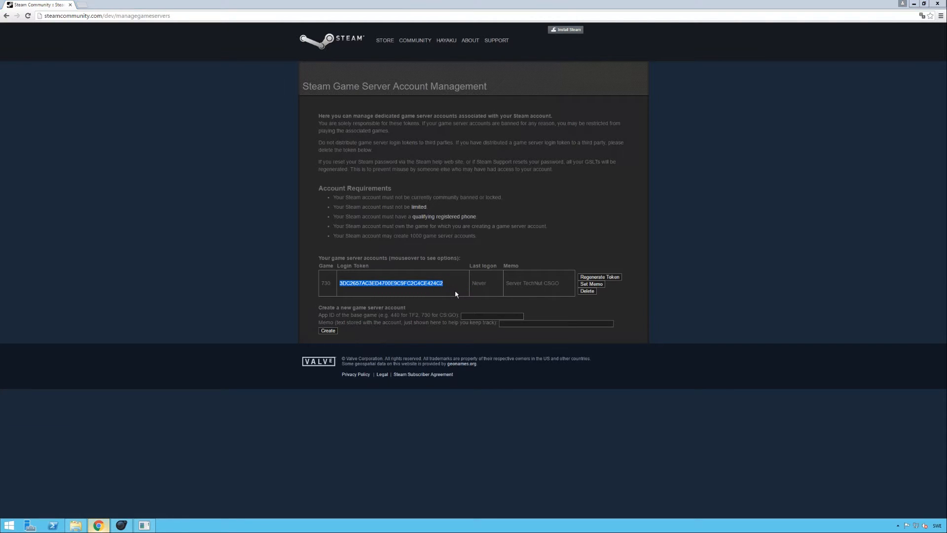
mouse_move(527, 259)
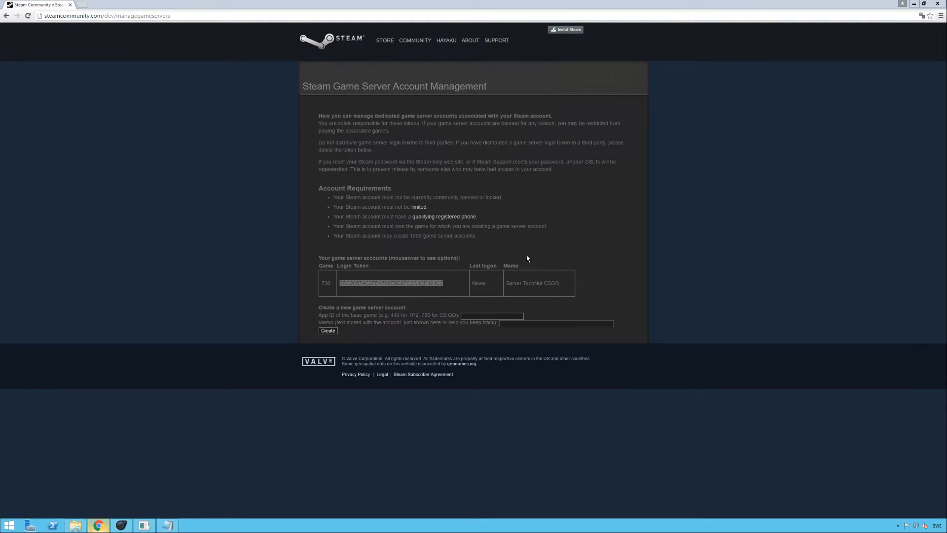
mouse_move(546, 249)
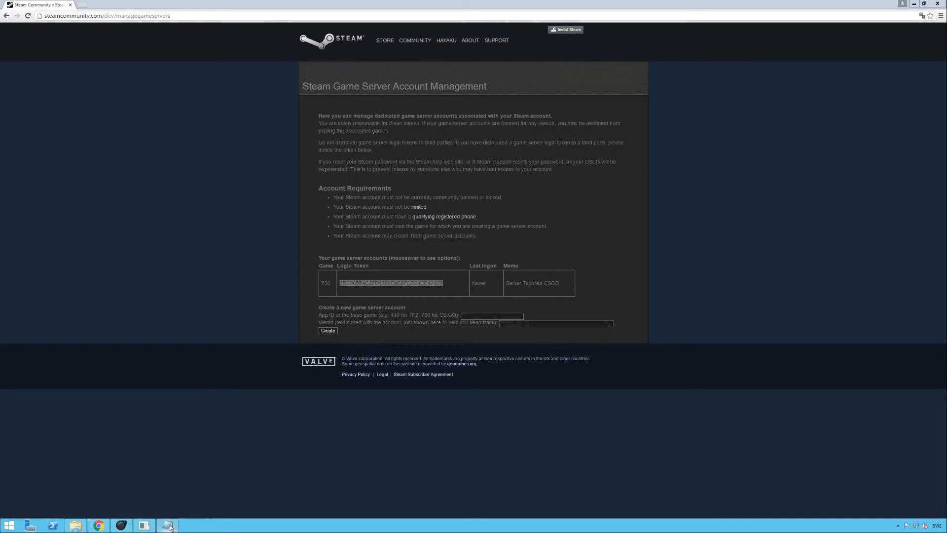
left_click(167, 524)
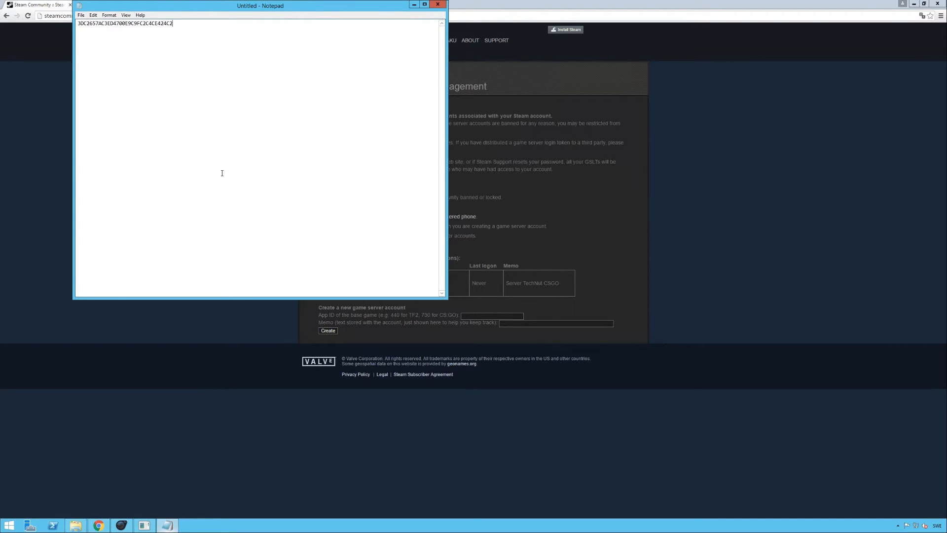
mouse_move(176, 135)
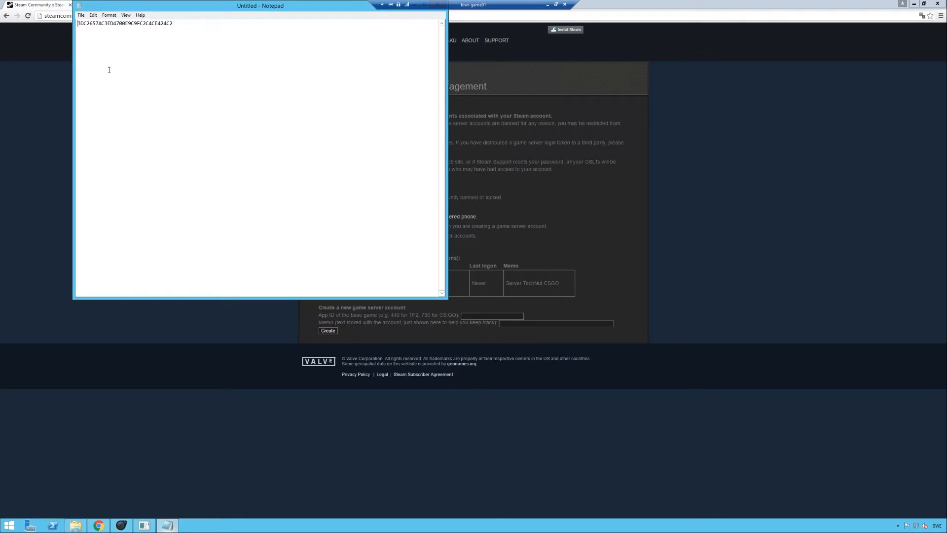
type("+sv_setsteamaccount")
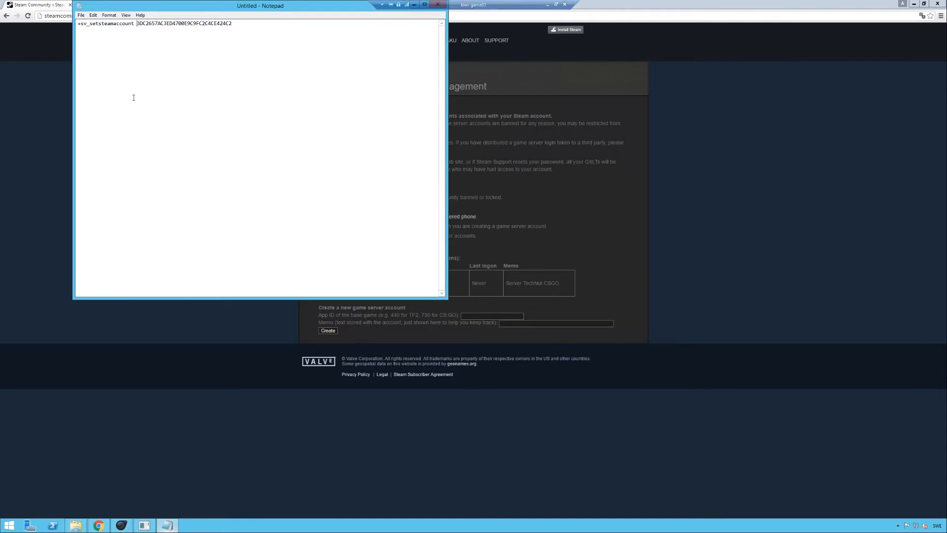
mouse_move(122, 52)
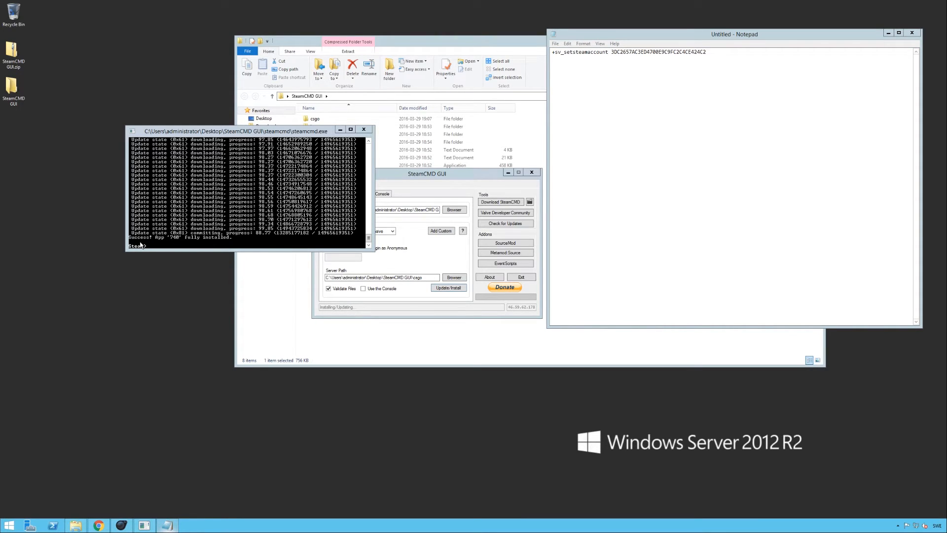
mouse_move(364, 137)
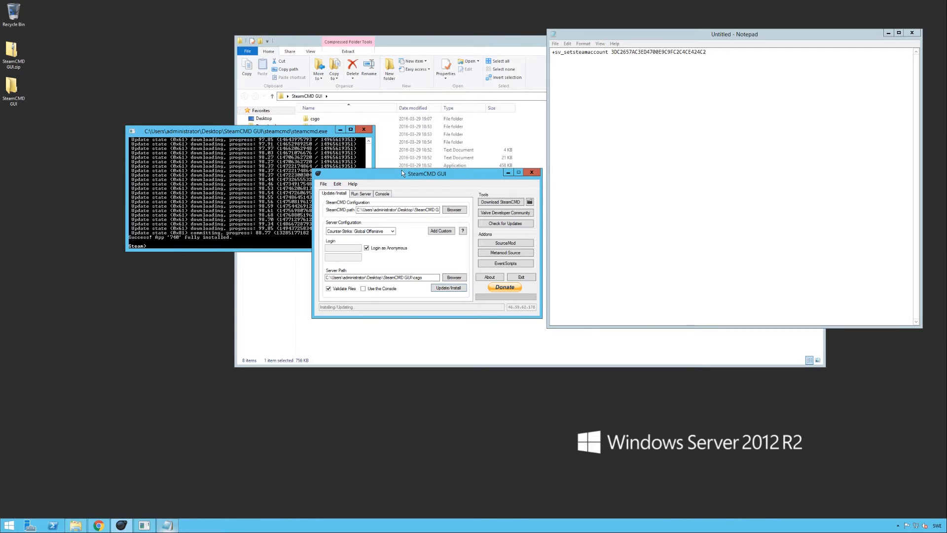
Step: Close the install console and set the Run Server srcds path to the csgo folder
left_click(364, 128)
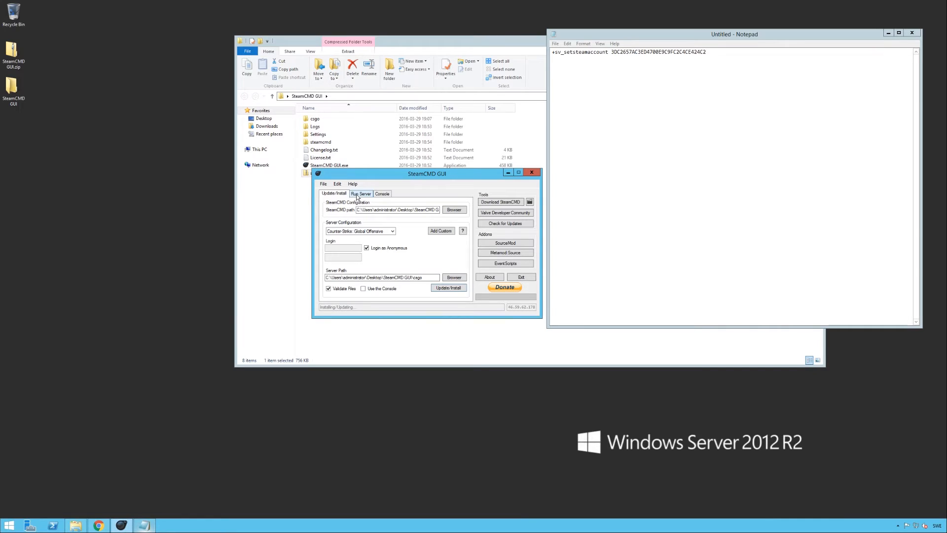
left_click(361, 193)
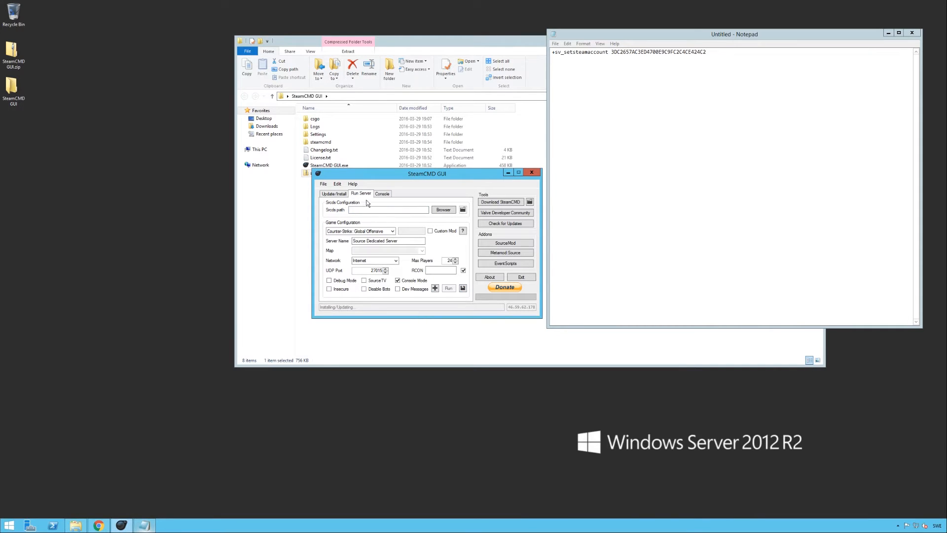
left_click(443, 210)
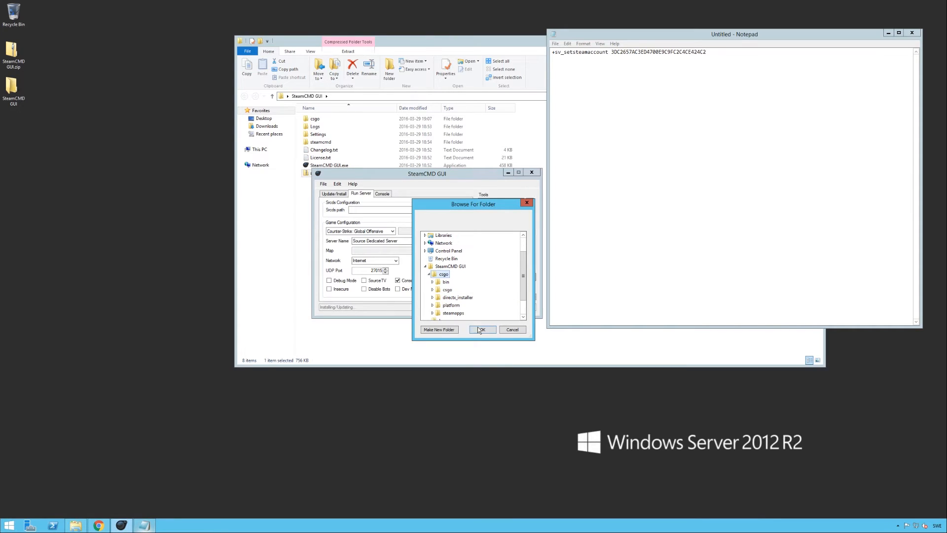
left_click(481, 329)
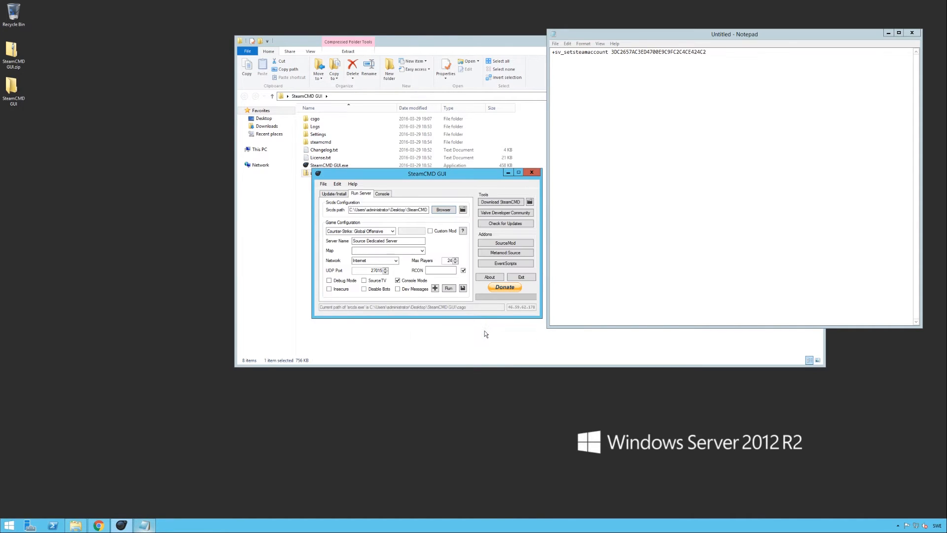
Step: Rename the server 'TechNut CS GO', pick map de_dust2, and set network to Internet
left_click(388, 241)
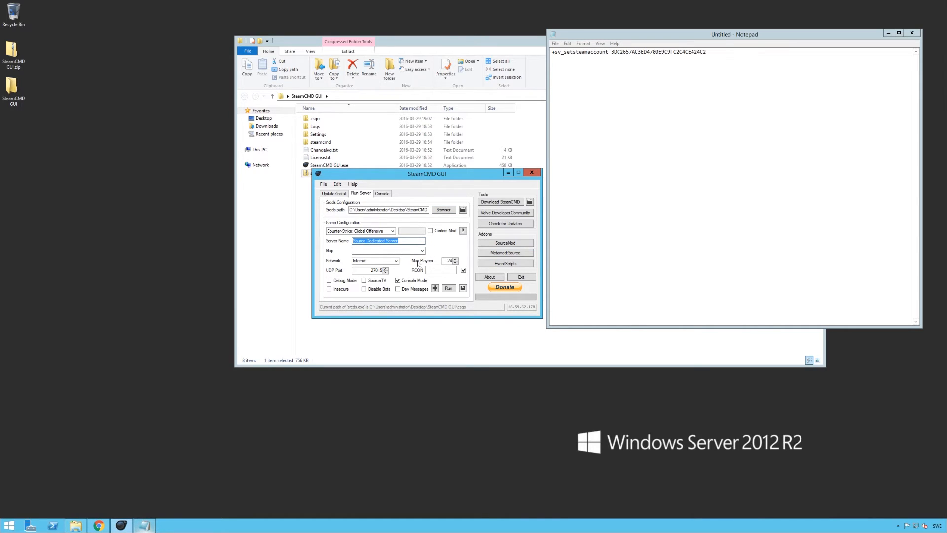
type("TechNut")
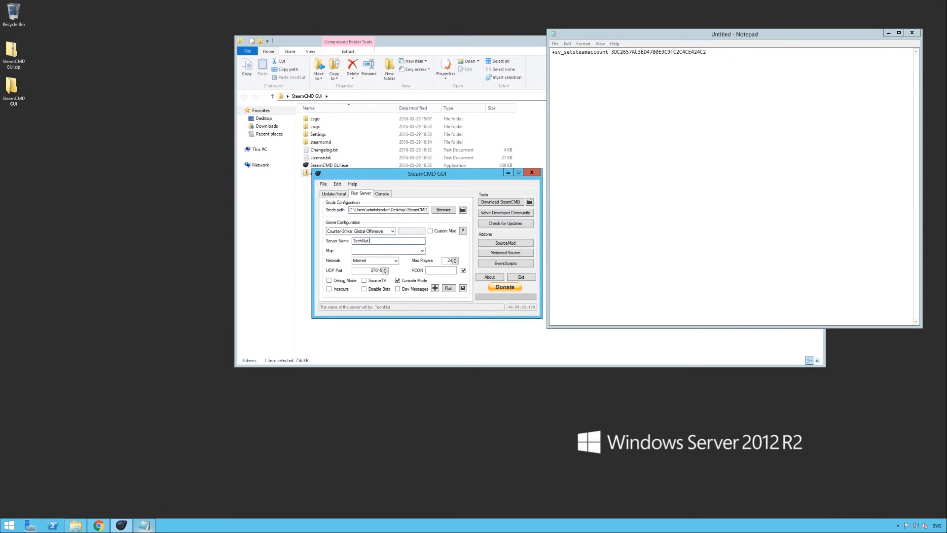
type("CS GO")
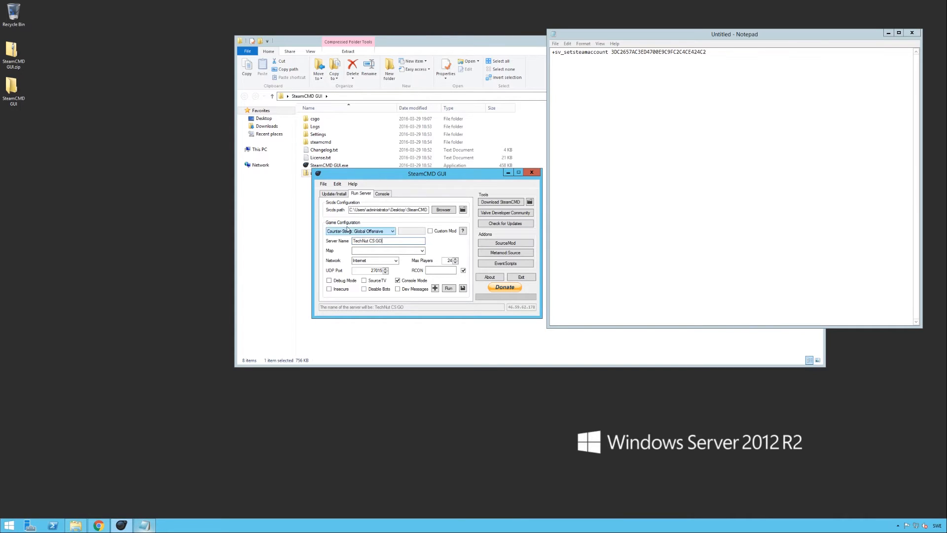
left_click(421, 250)
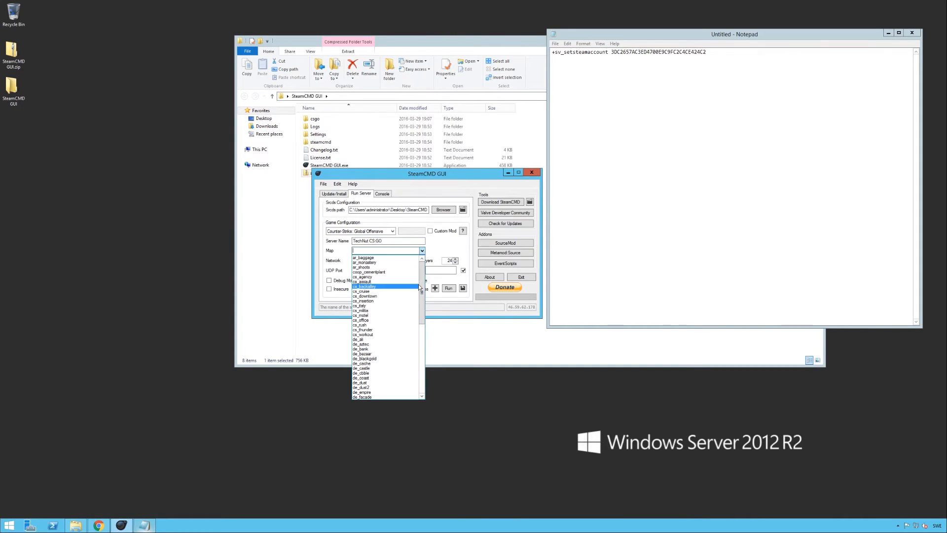
scroll("down", 3)
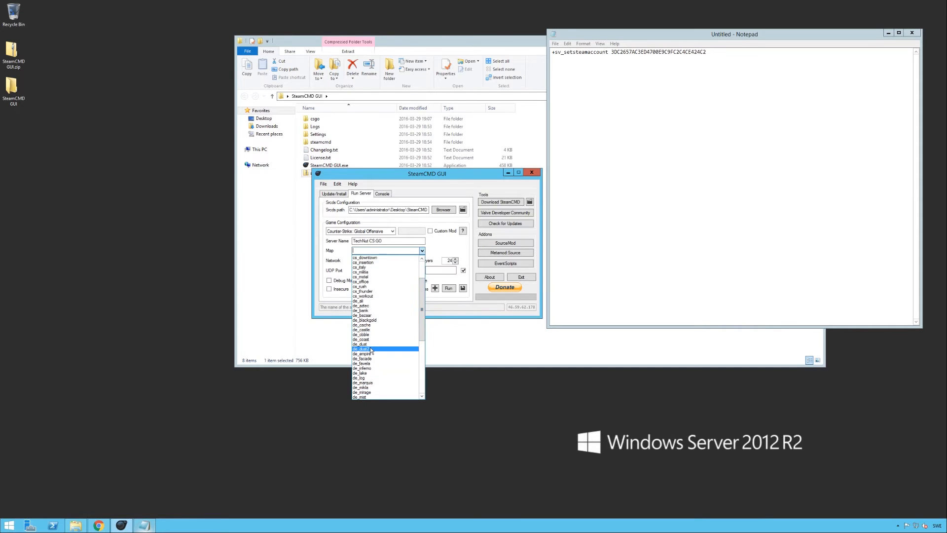
left_click(360, 349)
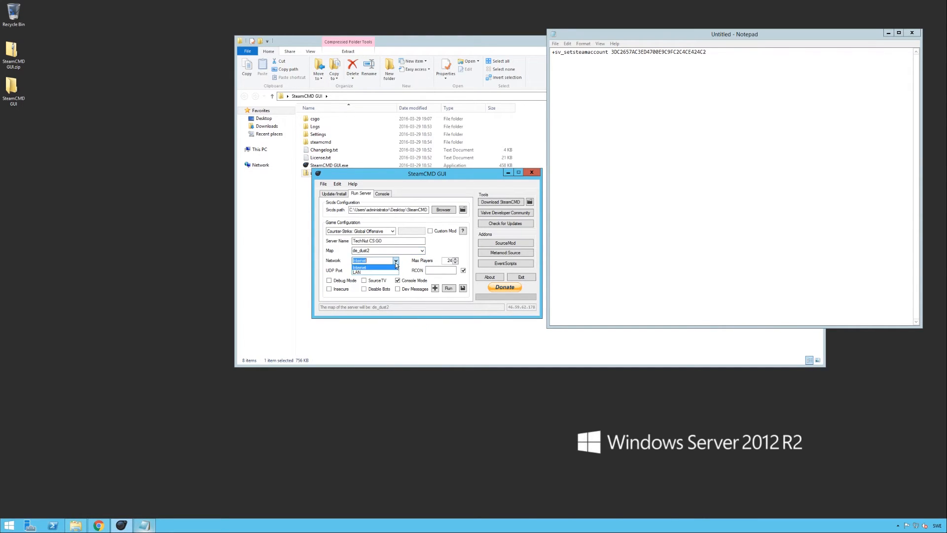
left_click(360, 267)
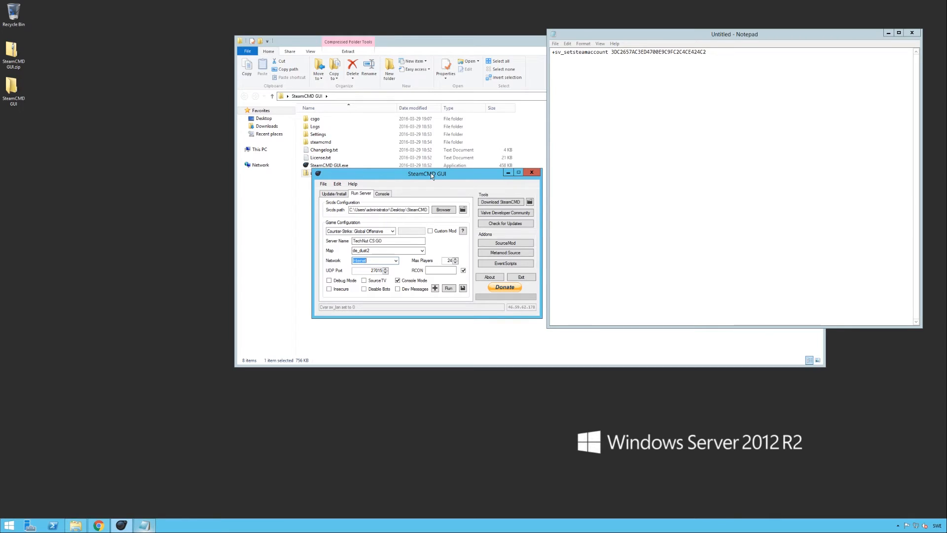
mouse_move(435, 256)
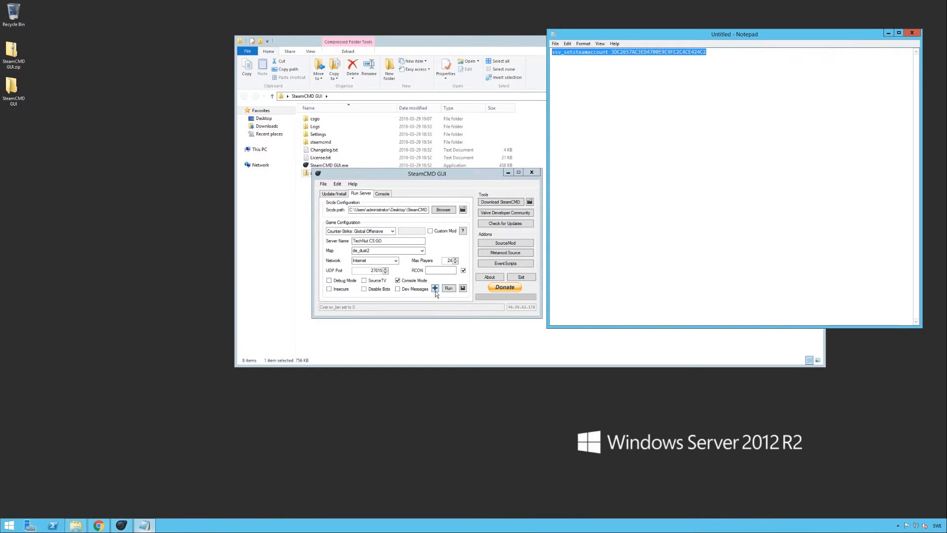
left_click(435, 288)
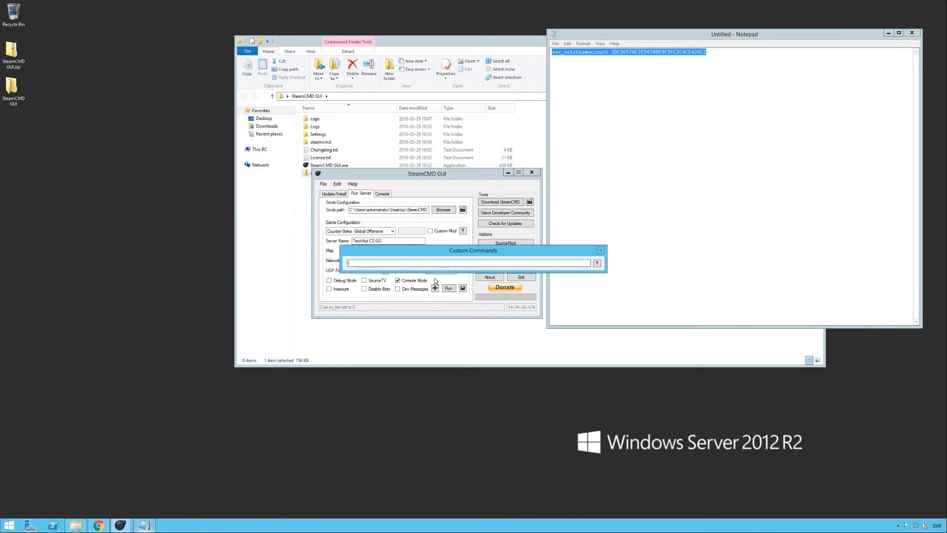
left_click(598, 250)
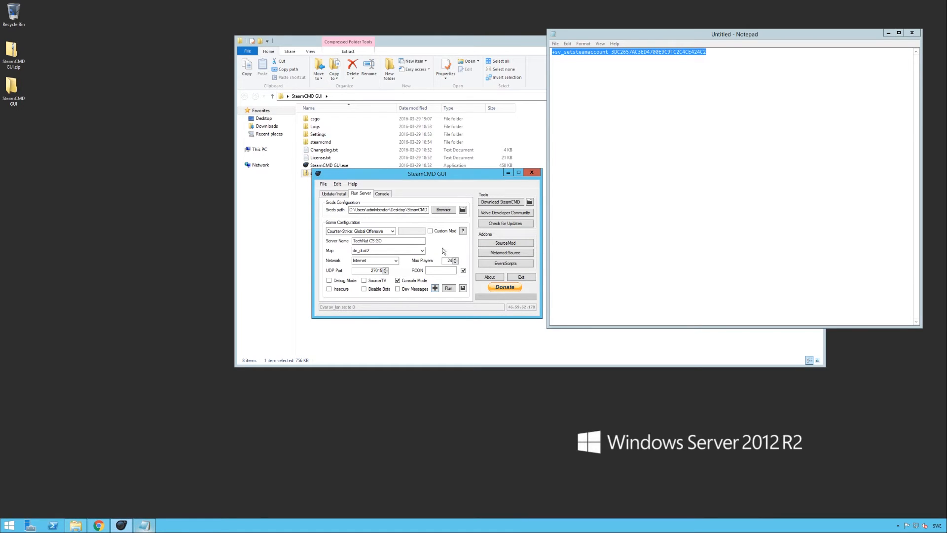
mouse_move(446, 239)
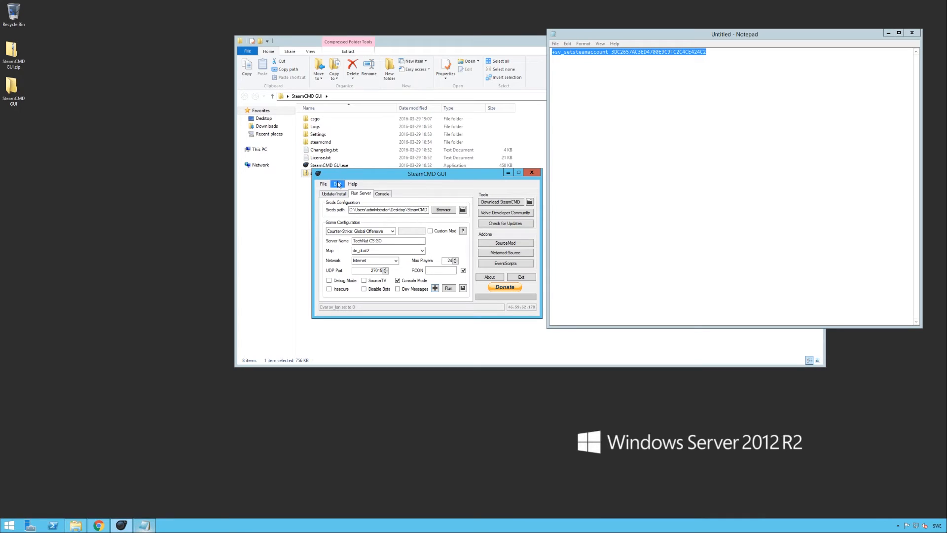
Step: Replace the motd file's URL with 'TechNut CSGO Server' and close Notepad
left_click(337, 183)
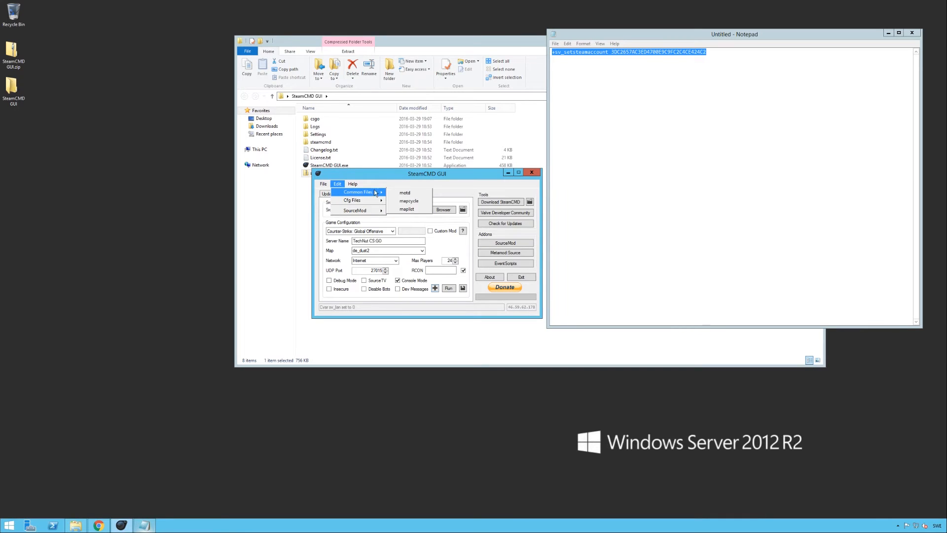
left_click(404, 191)
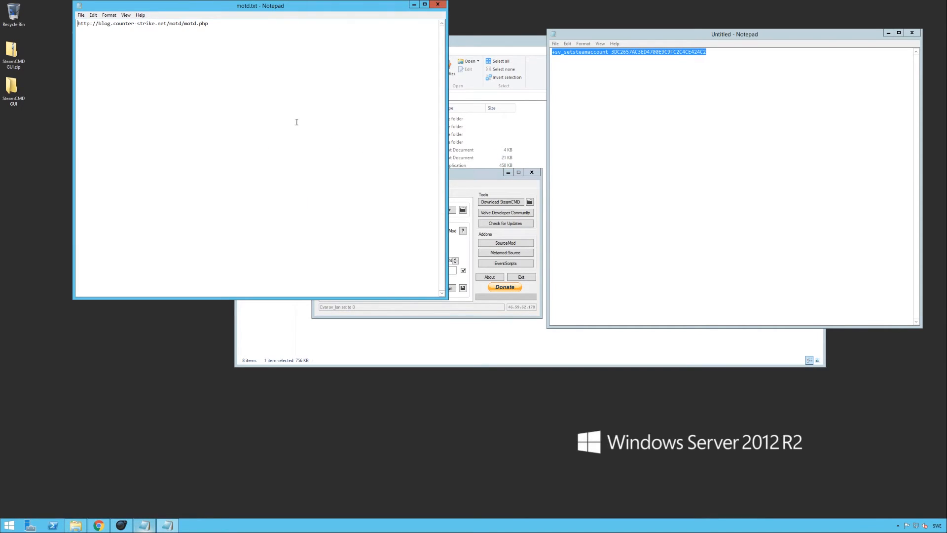
type("Tech")
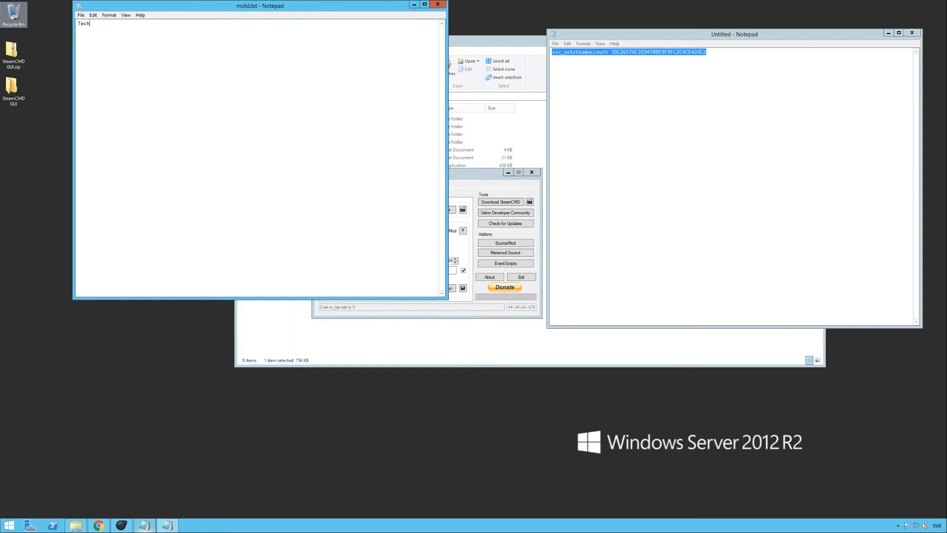
type("Nut CSGO Server")
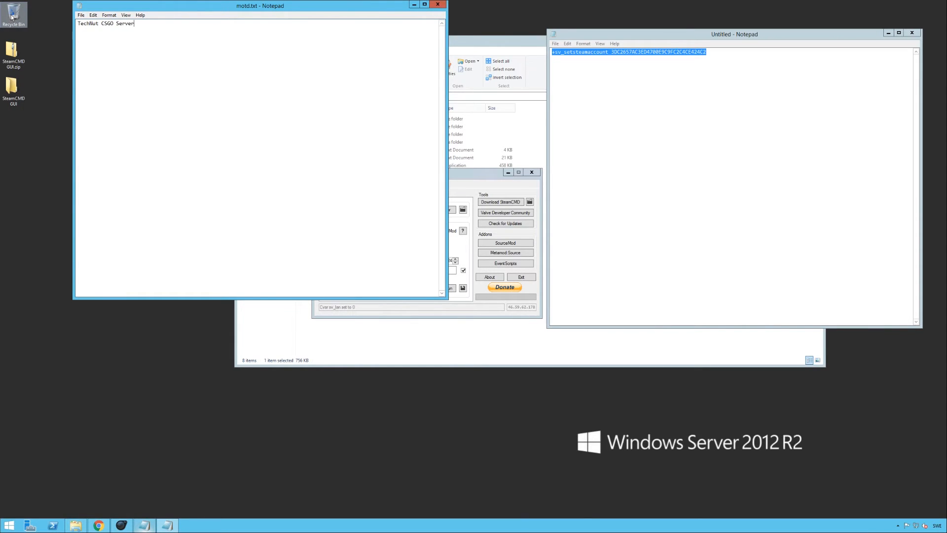
left_click(438, 5)
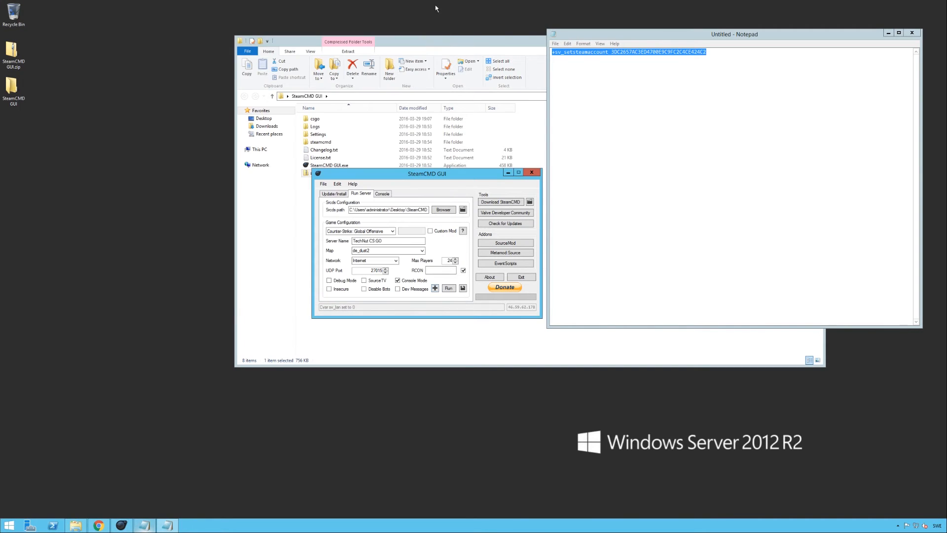
Step: Reopen the editable files list and show the server's config files
left_click(337, 184)
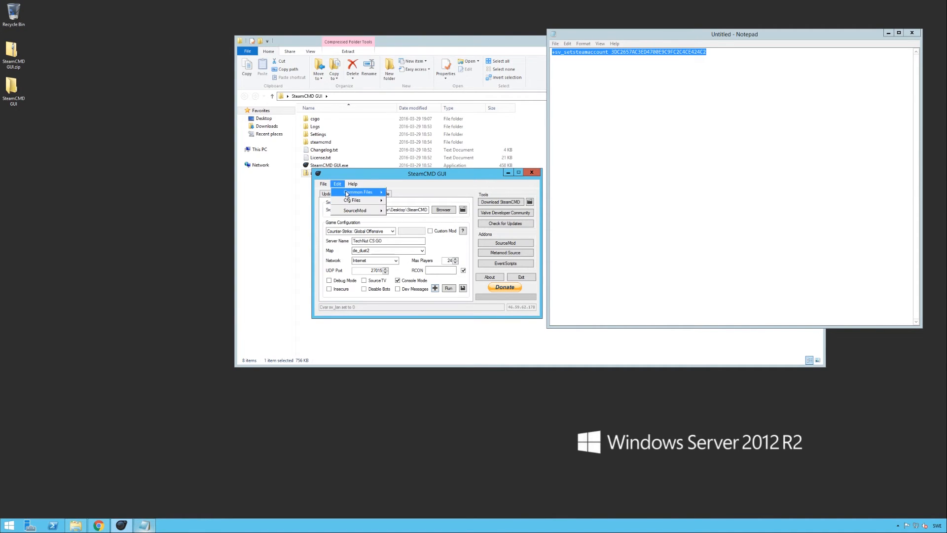
mouse_move(358, 192)
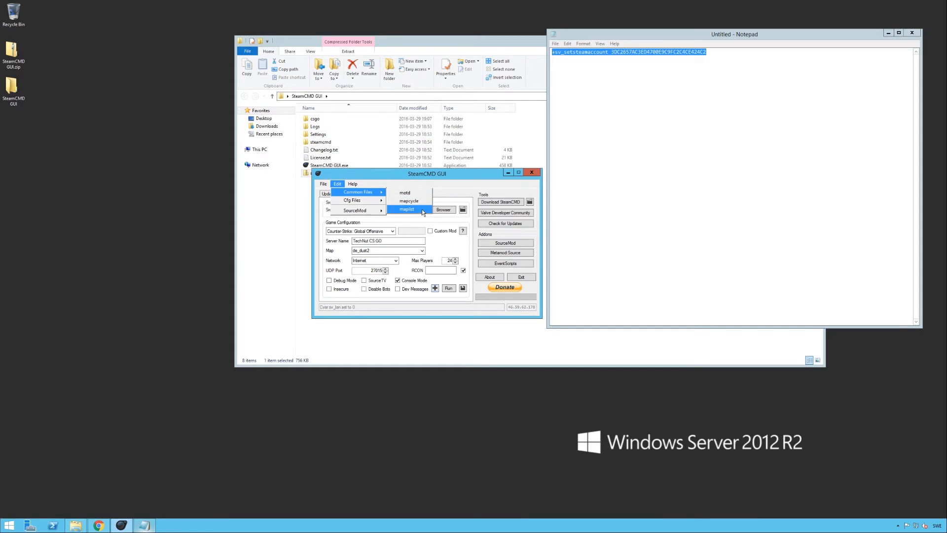
left_click(352, 200)
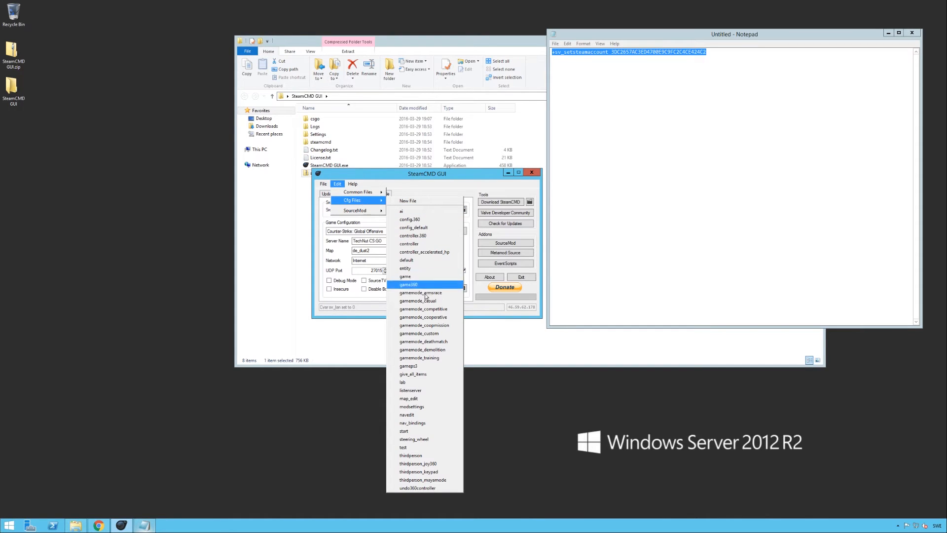
mouse_move(419, 333)
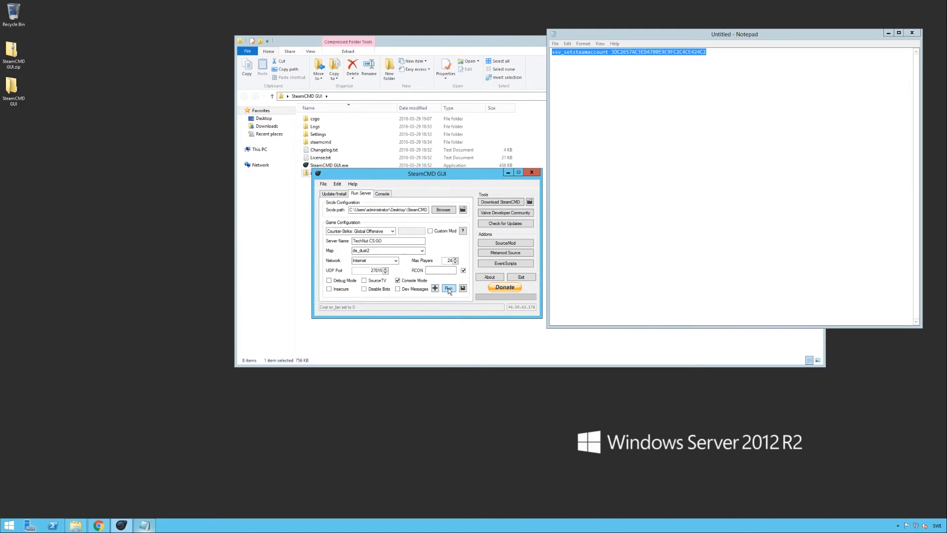
Step: Launch the CS:GO server with Run, then select the UDP port value 27015
left_click(448, 288)
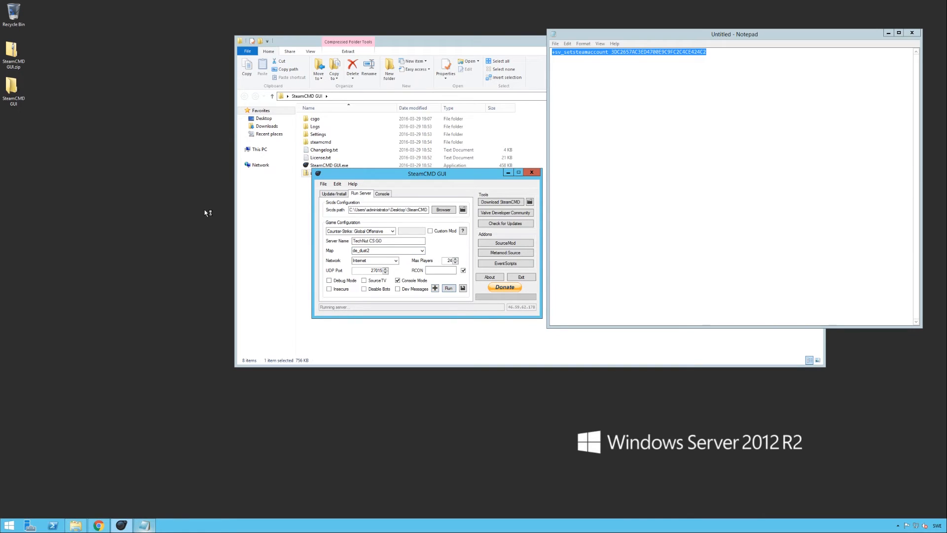
left_click(449, 289)
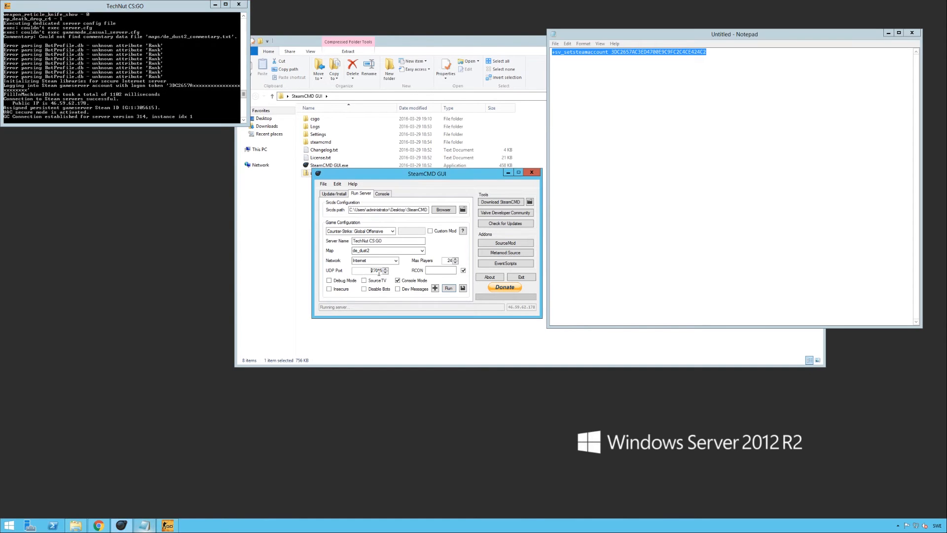
triple_click(371, 270)
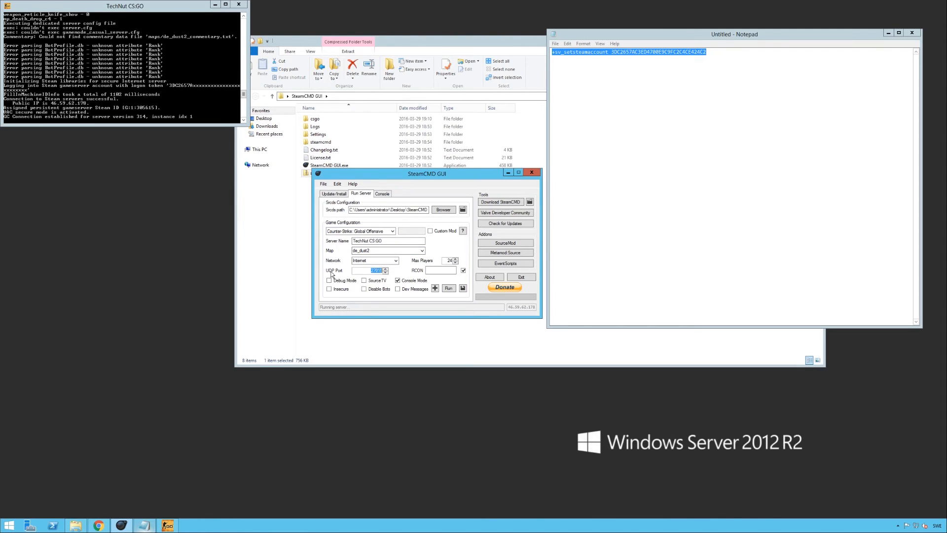
mouse_move(333, 275)
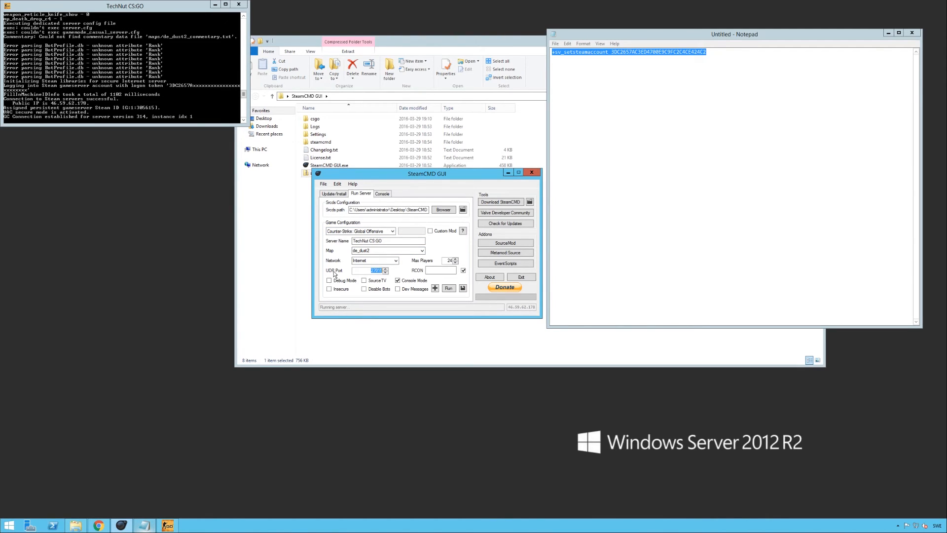
mouse_move(238, 239)
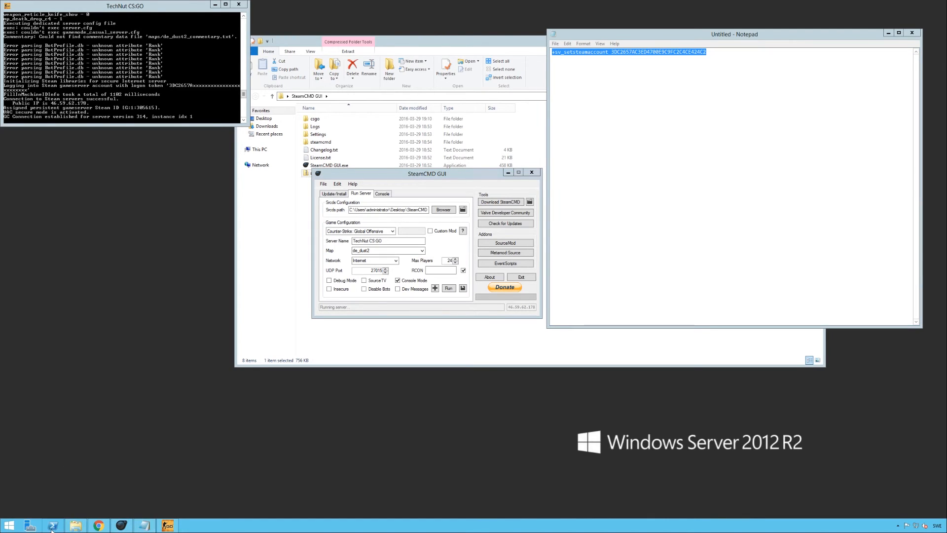
Step: Run New-NetFirewallRule in an admin PowerShell for inbound UDP port 27015
left_click(30, 525)
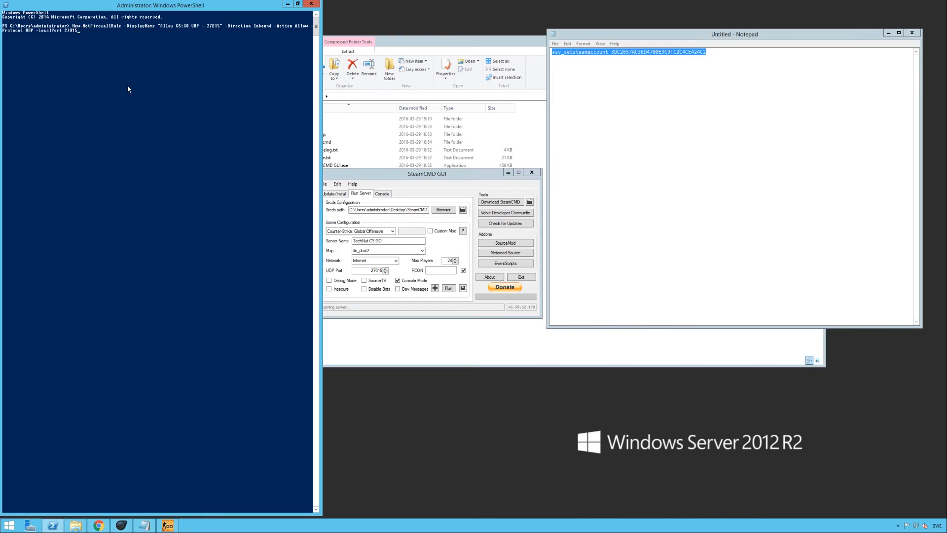
mouse_move(125, 32)
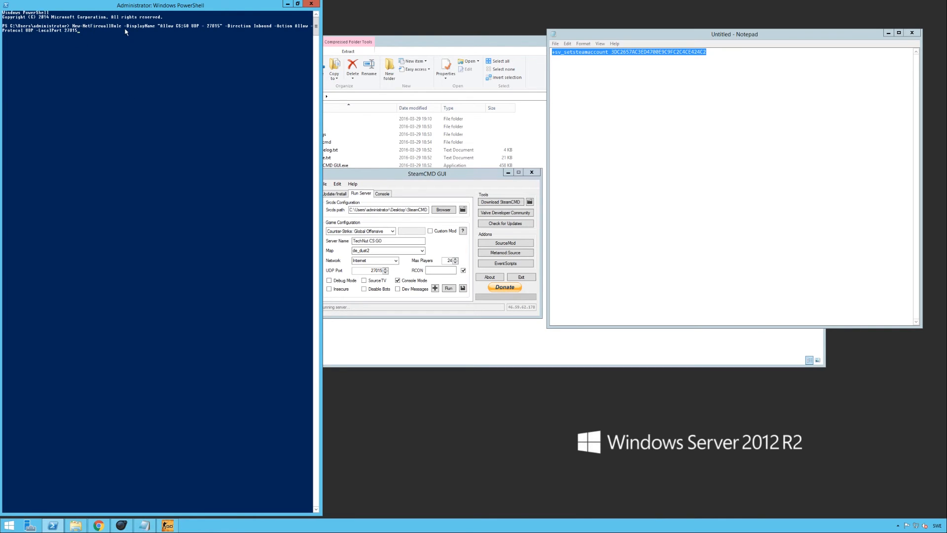
mouse_move(189, 30)
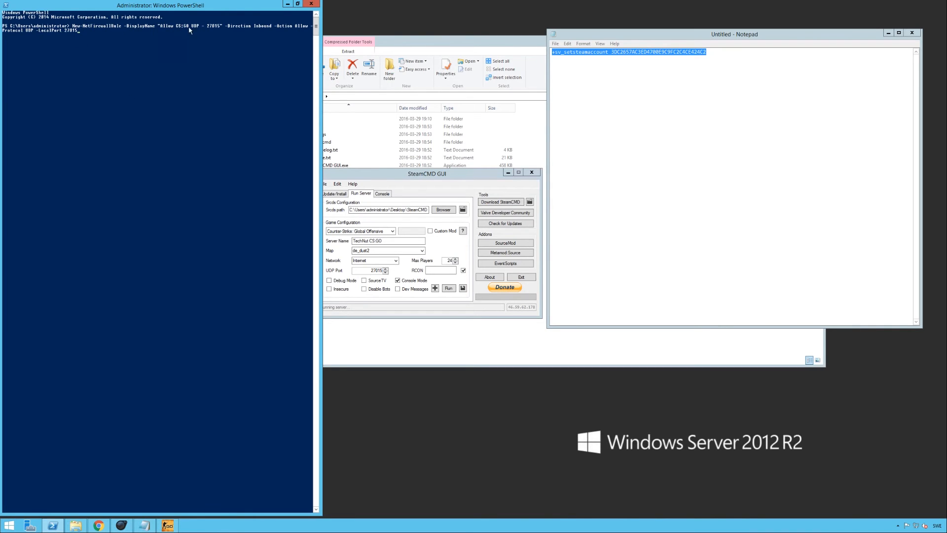
mouse_move(277, 29)
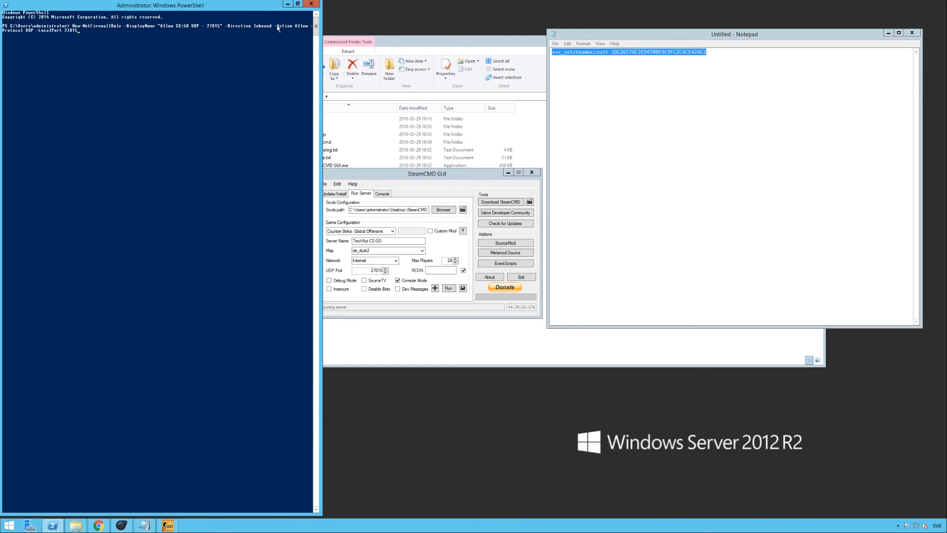
mouse_move(29, 32)
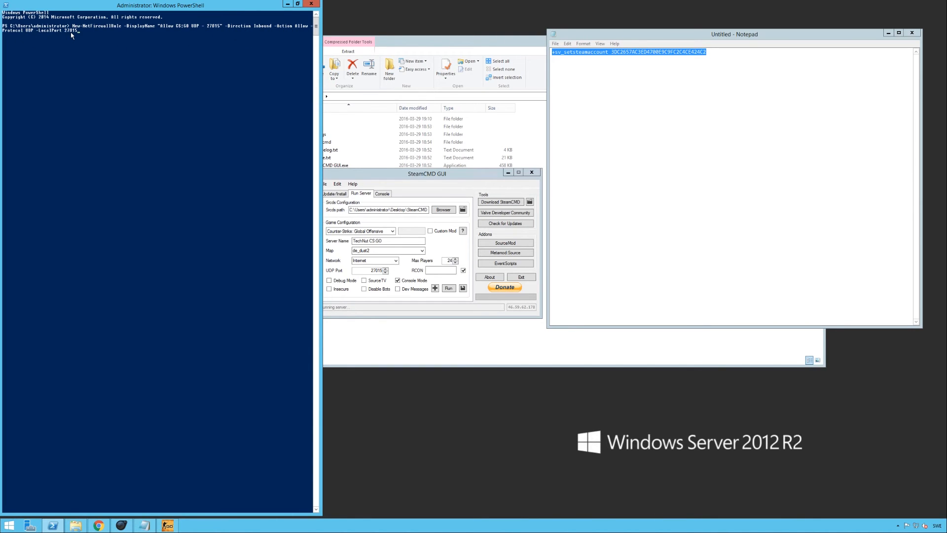
mouse_move(89, 38)
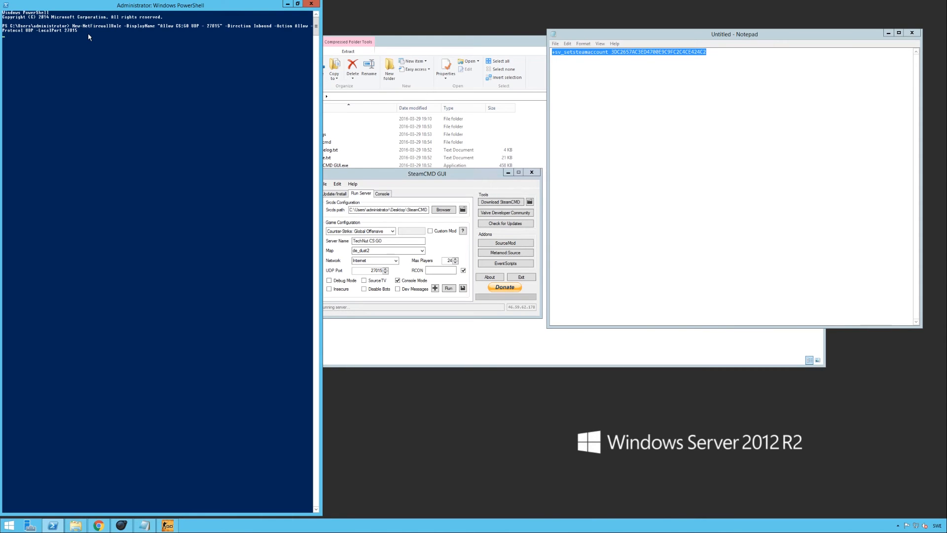
mouse_move(91, 41)
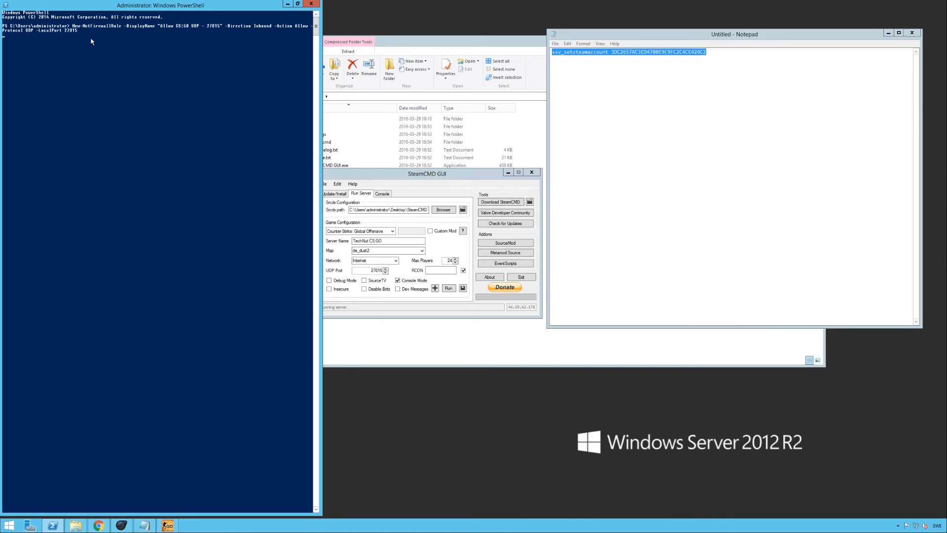
key("Return")
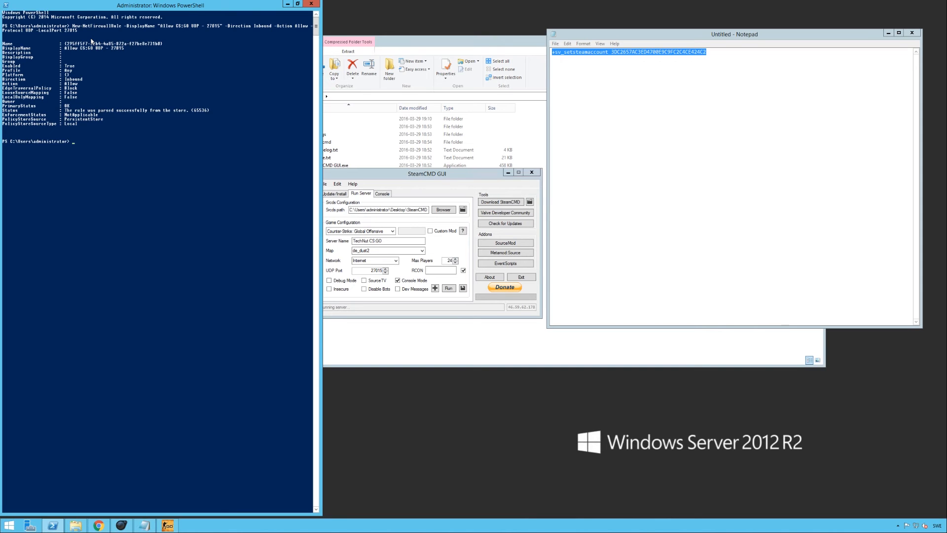
Step: Switch to Steam and choose View > Servers
left_click(117, 525)
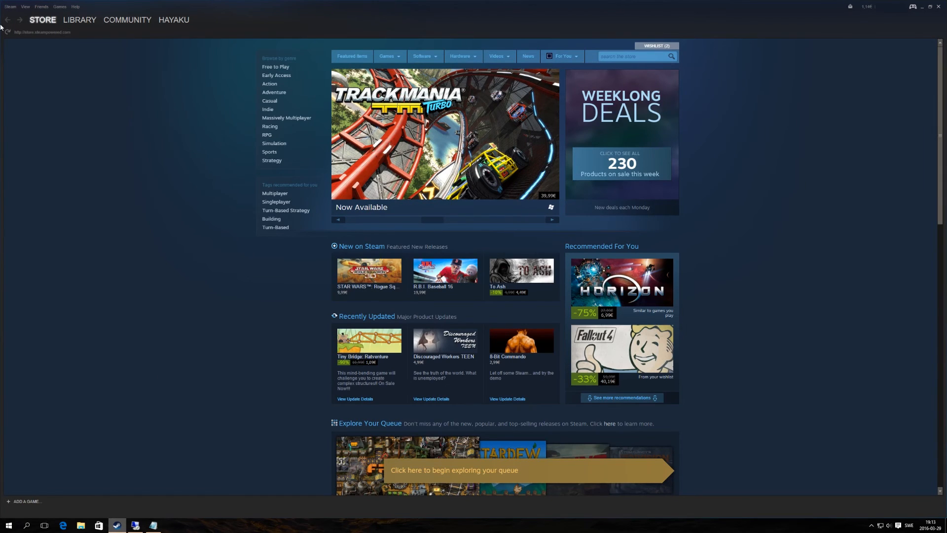
left_click(25, 6)
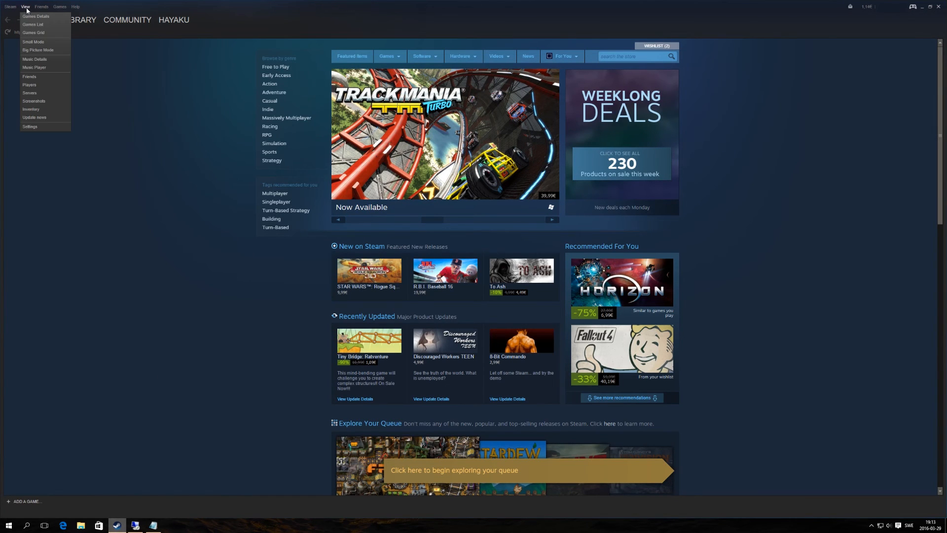
mouse_move(29, 97)
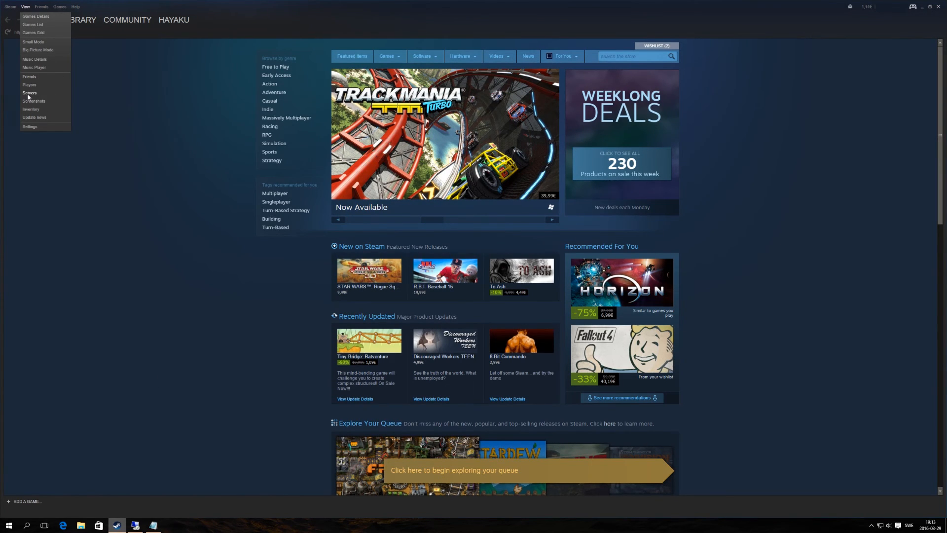
left_click(29, 93)
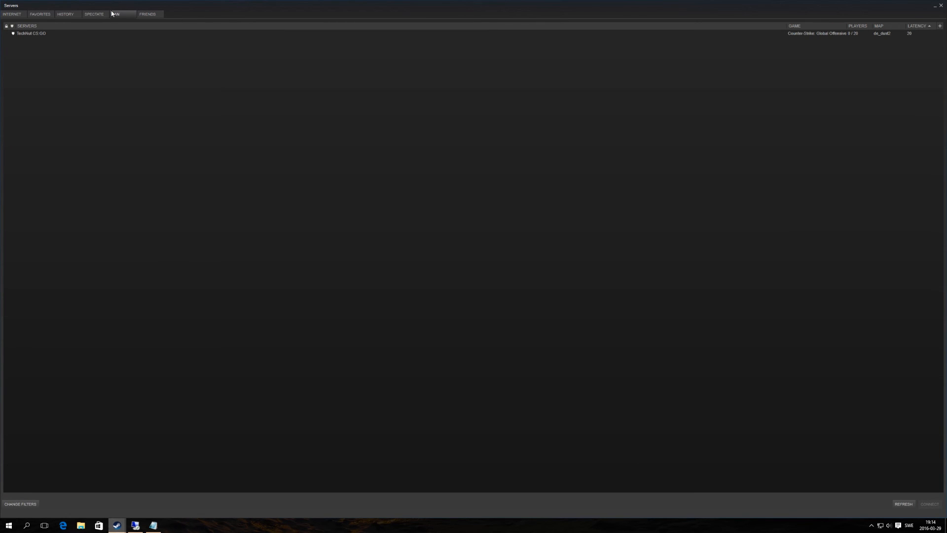
Step: Connect to the TechNut CS:GO server from the LAN tab
left_click(115, 14)
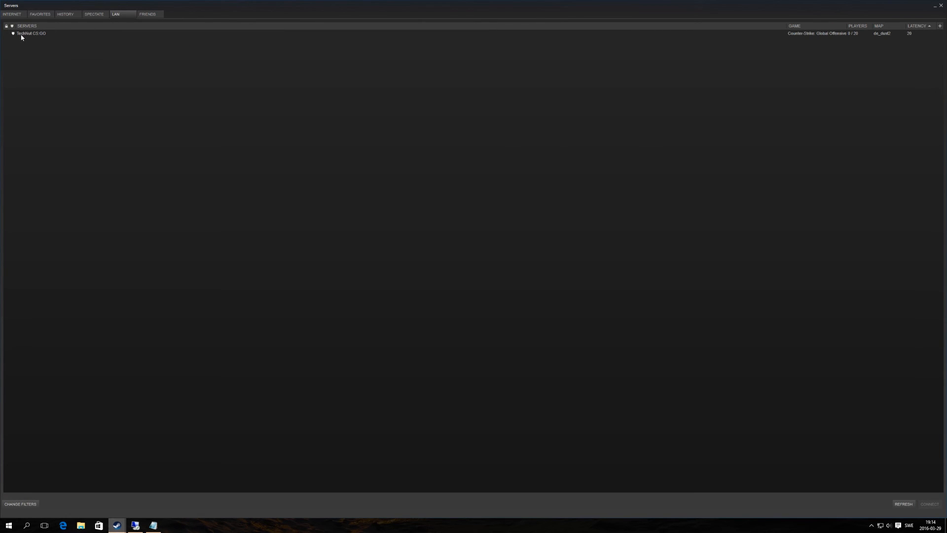
left_click(30, 33)
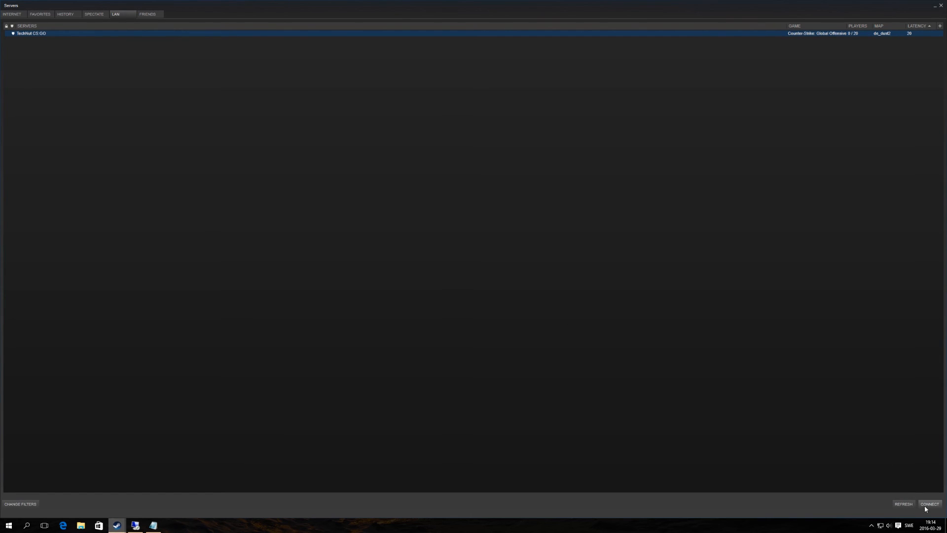
left_click(930, 504)
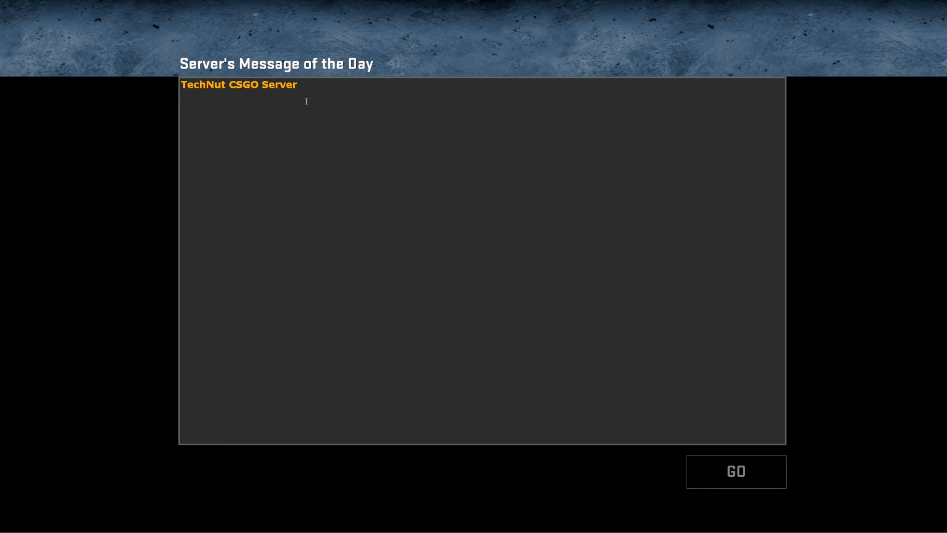
mouse_move(736, 471)
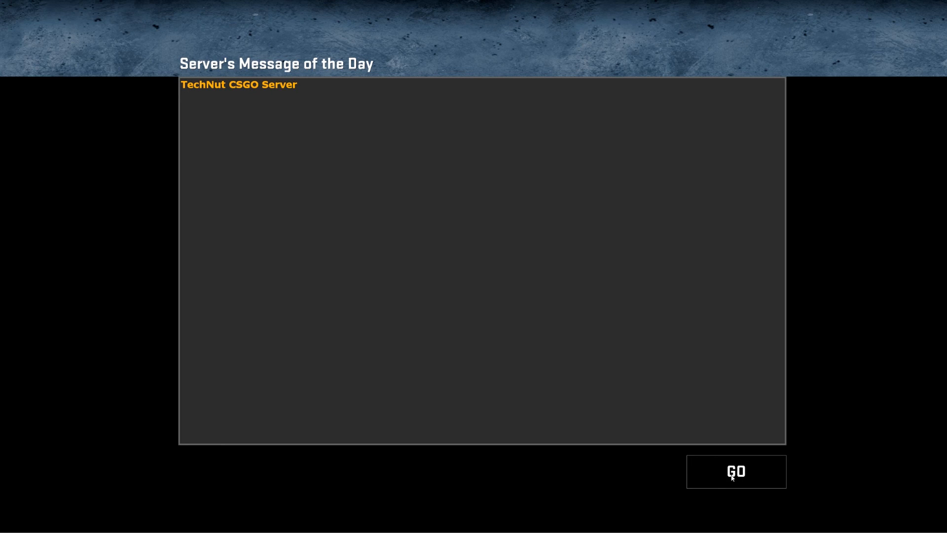
Step: Click GO on the 'TechNut CSGO Server' message of the day
left_click(735, 471)
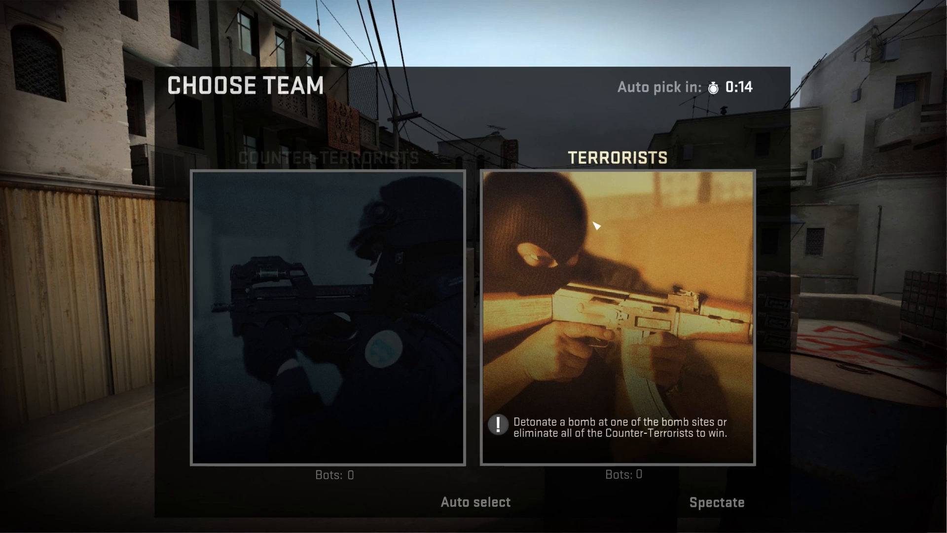